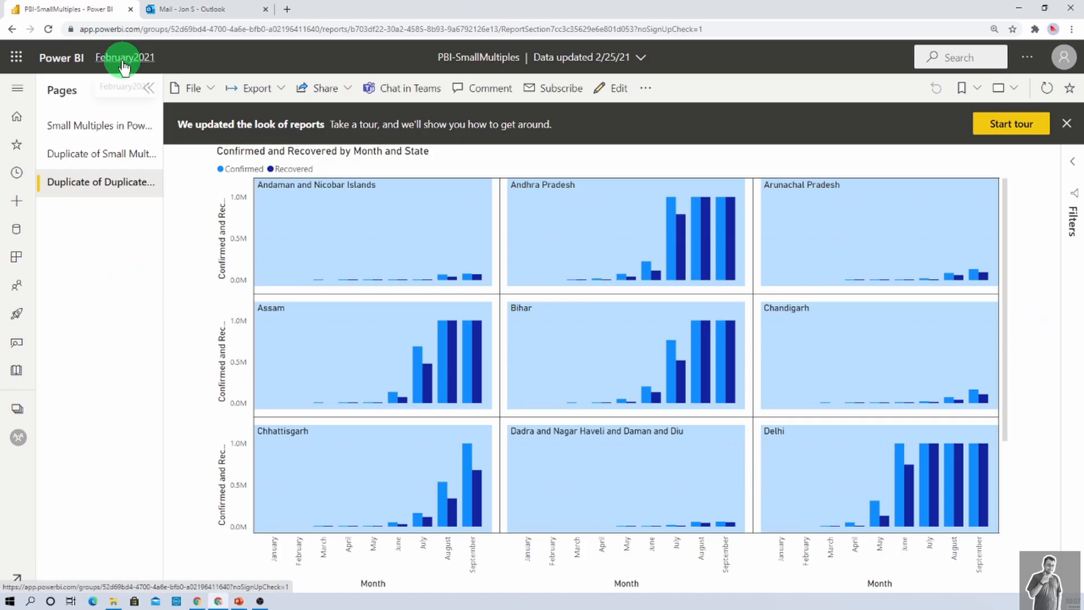
Open PBI-SmallMultiples from the February2021 workspace and start a new email subscription
left_click(125, 58)
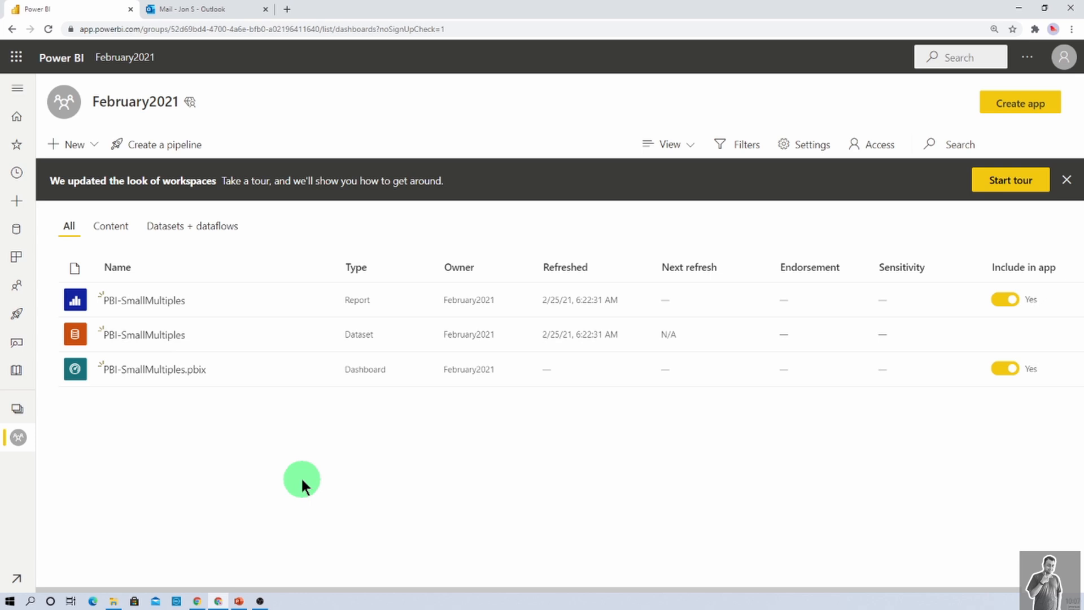
left_click(142, 300)
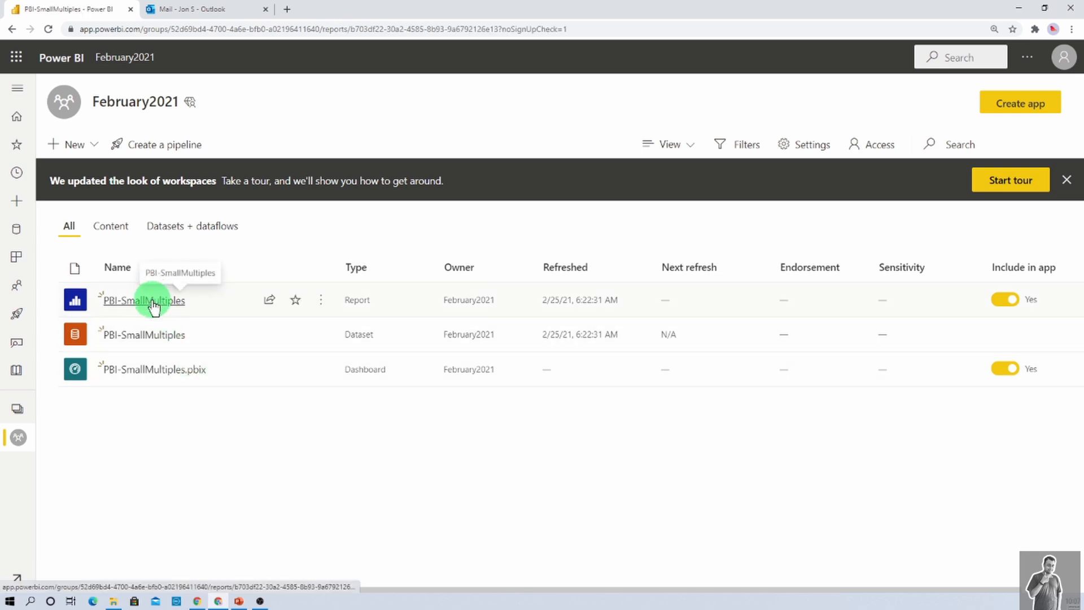
left_click(143, 300)
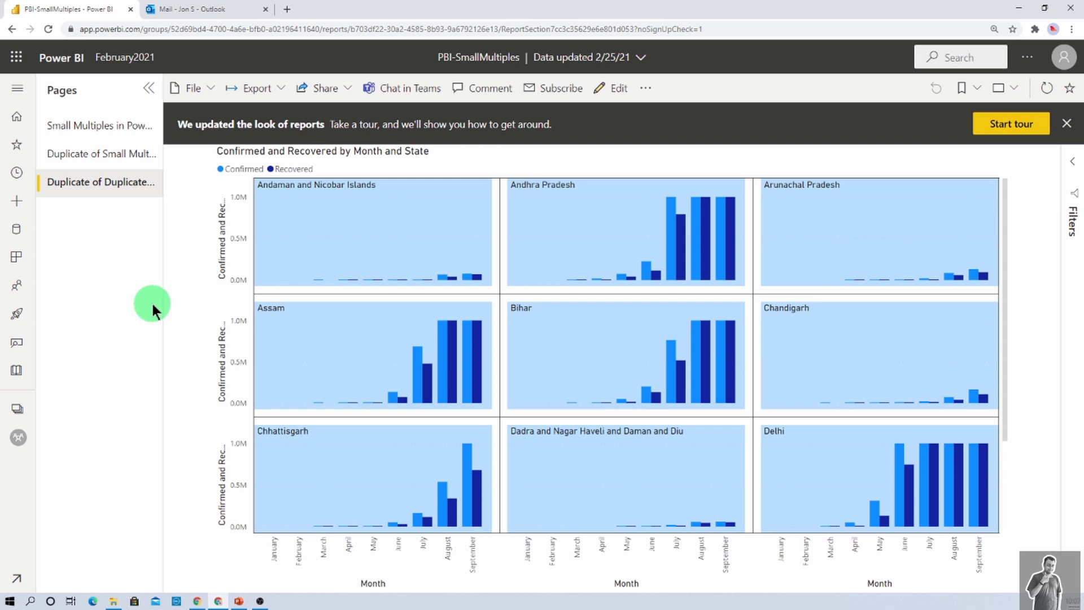
mouse_move(532, 188)
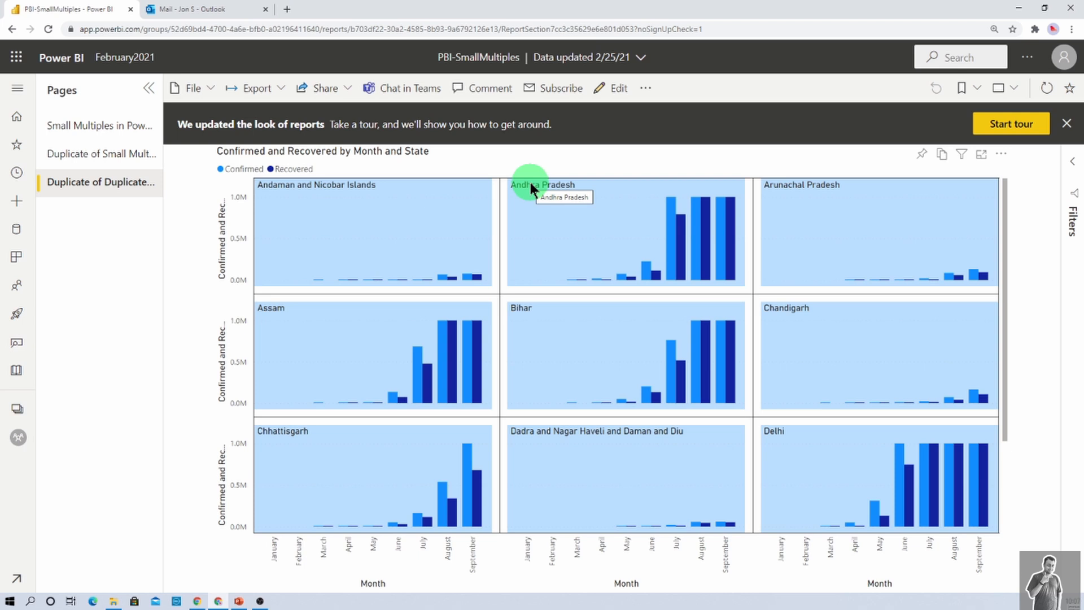
mouse_move(552, 88)
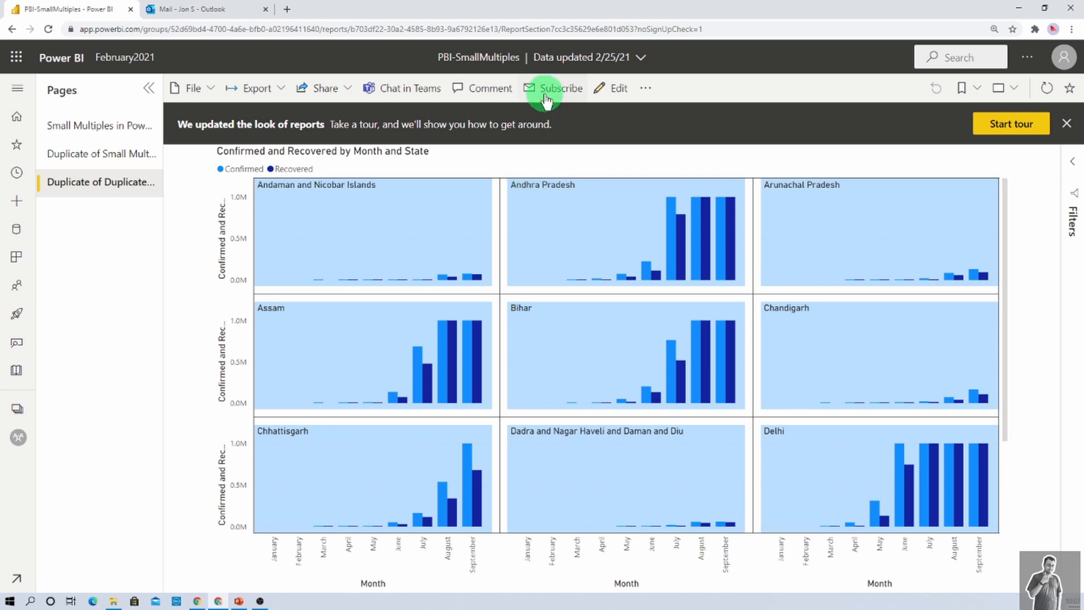
left_click(560, 88)
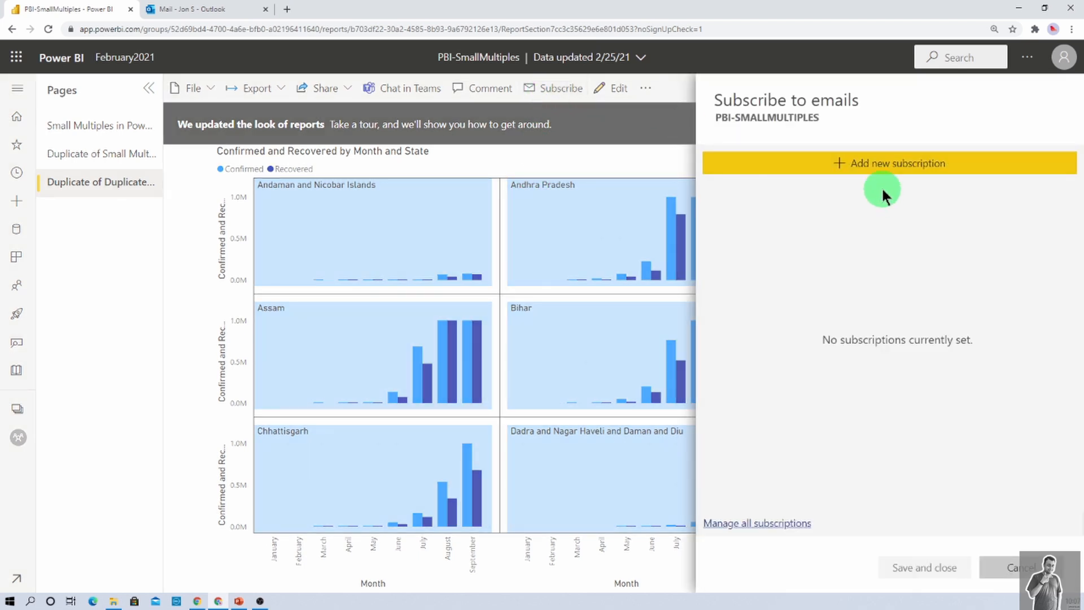
left_click(889, 163)
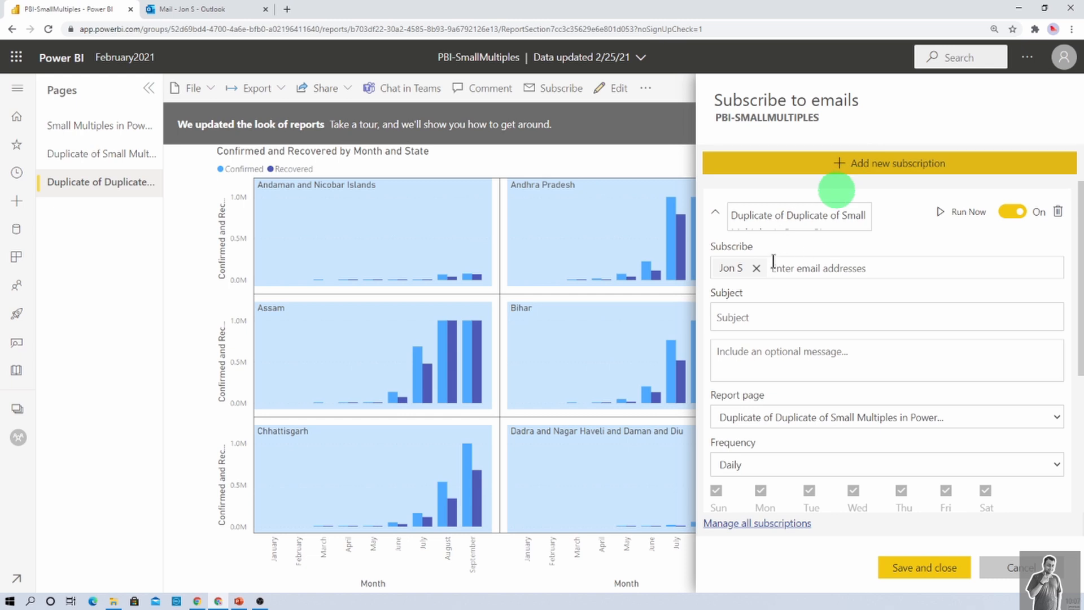
mouse_move(819, 256)
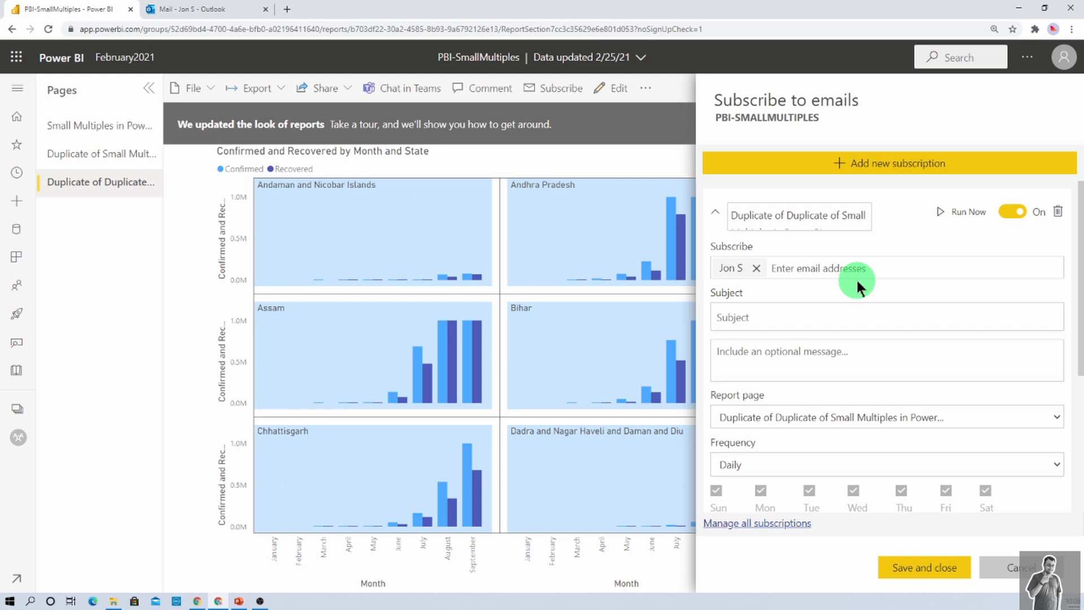
mouse_move(618, 308)
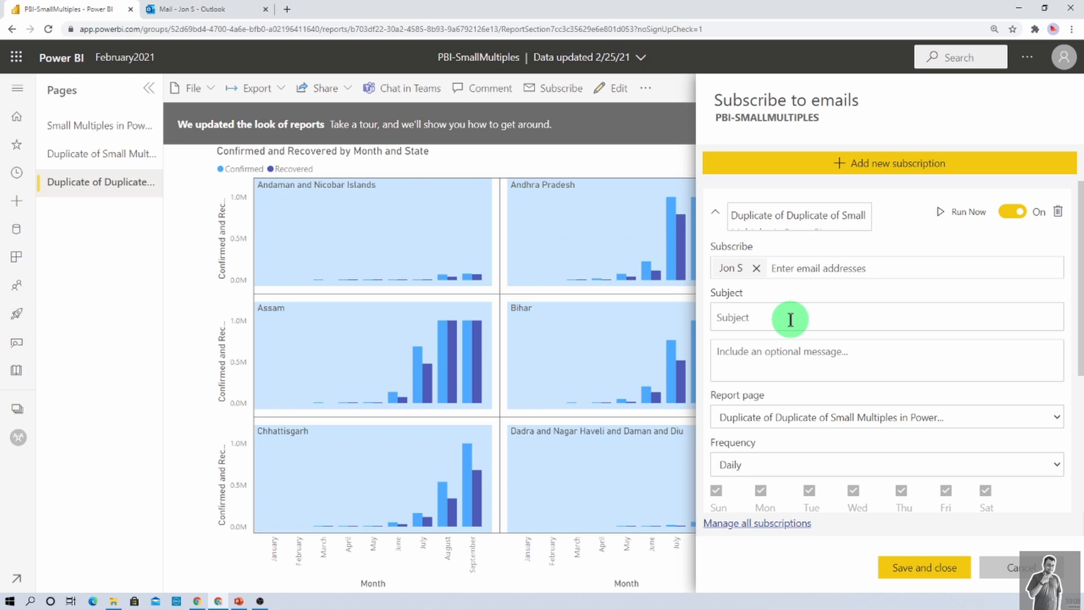
mouse_move(844, 339)
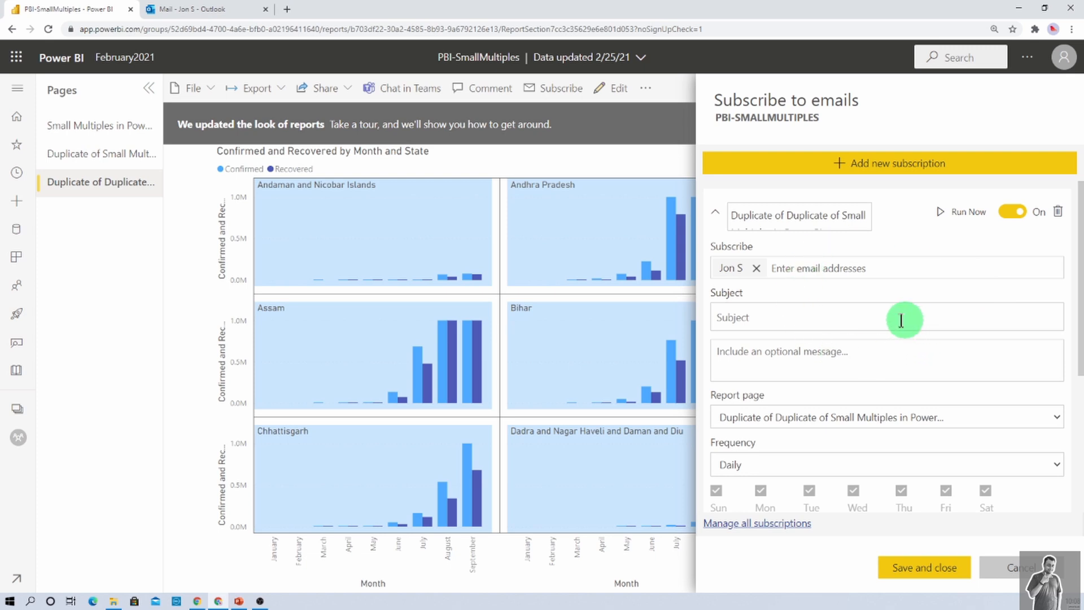
mouse_move(899, 321)
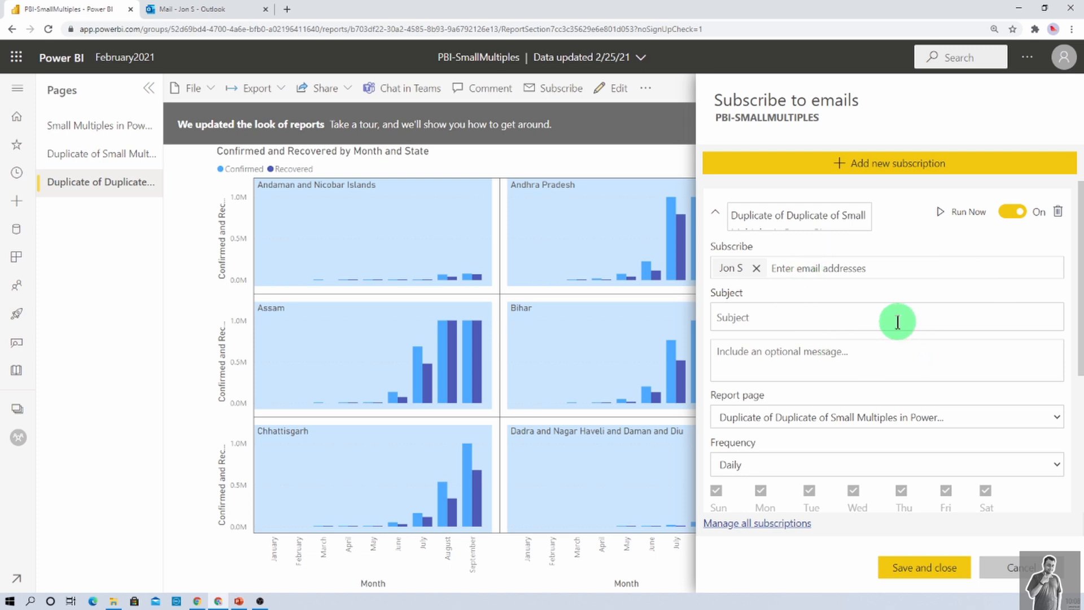
mouse_move(873, 130)
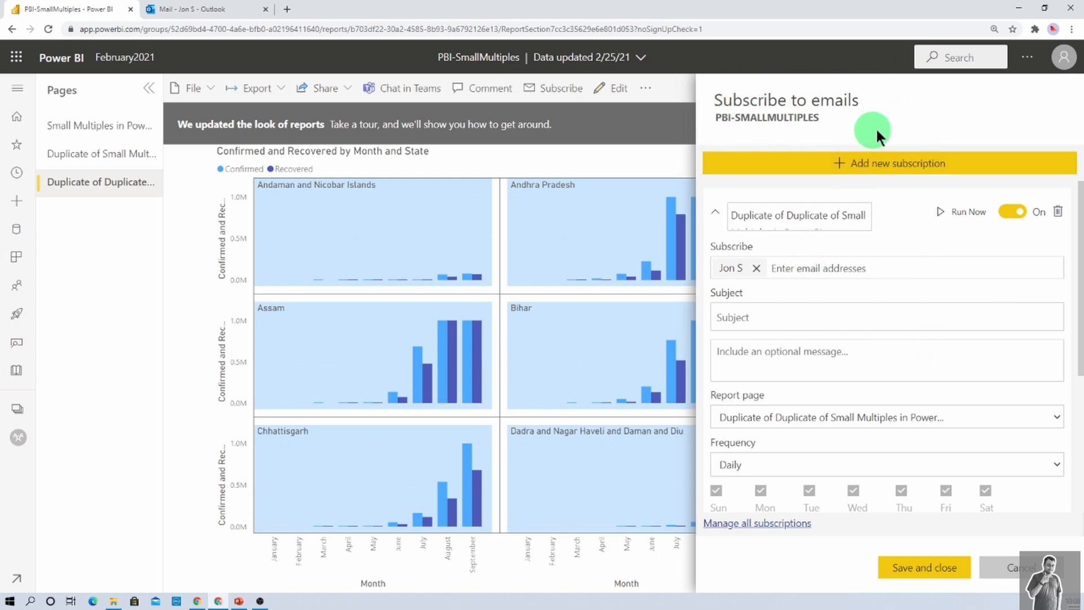
mouse_move(859, 181)
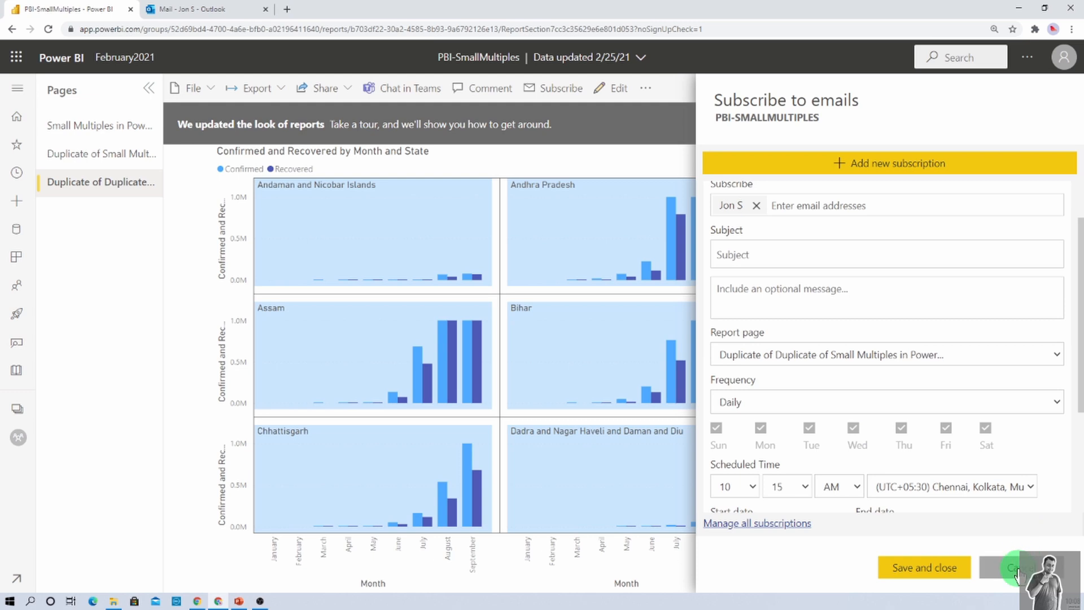
Cancel the unsaved subscription draft and expand the left navigation pane
left_click(1017, 567)
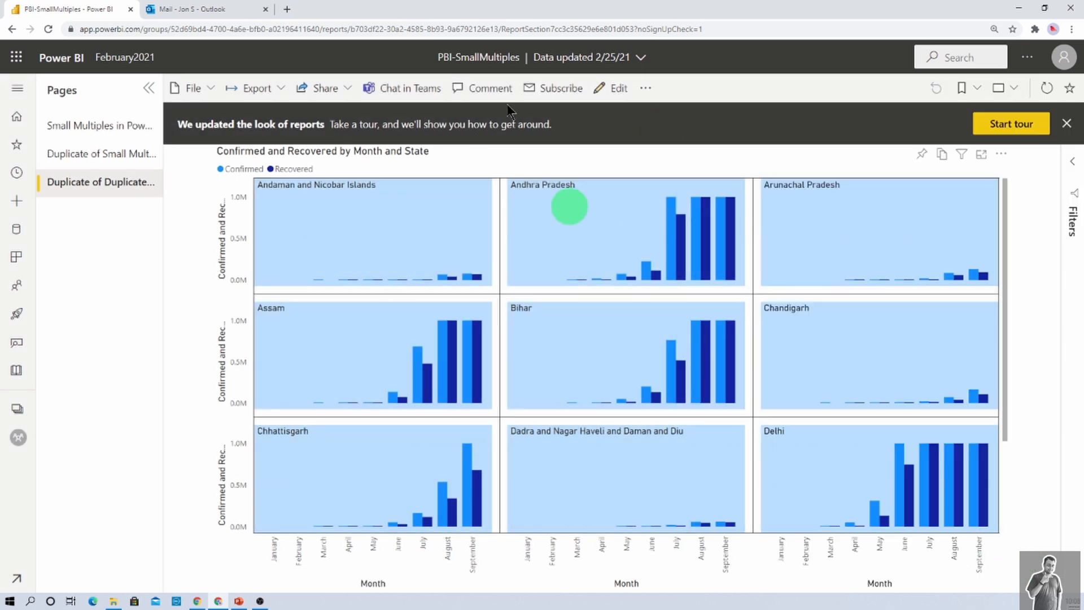
mouse_move(46, 345)
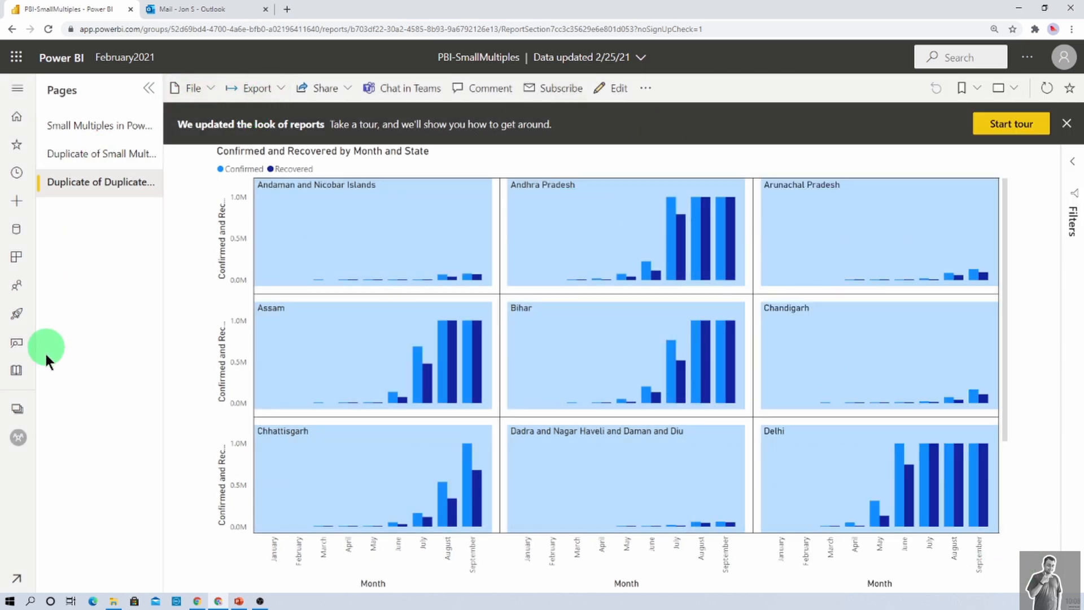
left_click(18, 89)
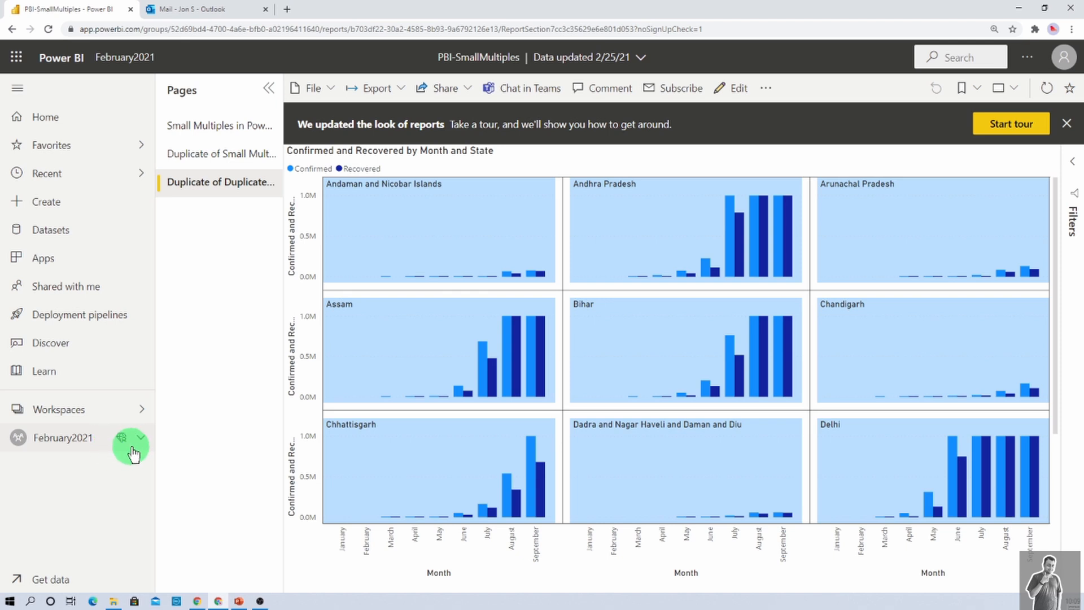
mouse_move(667, 97)
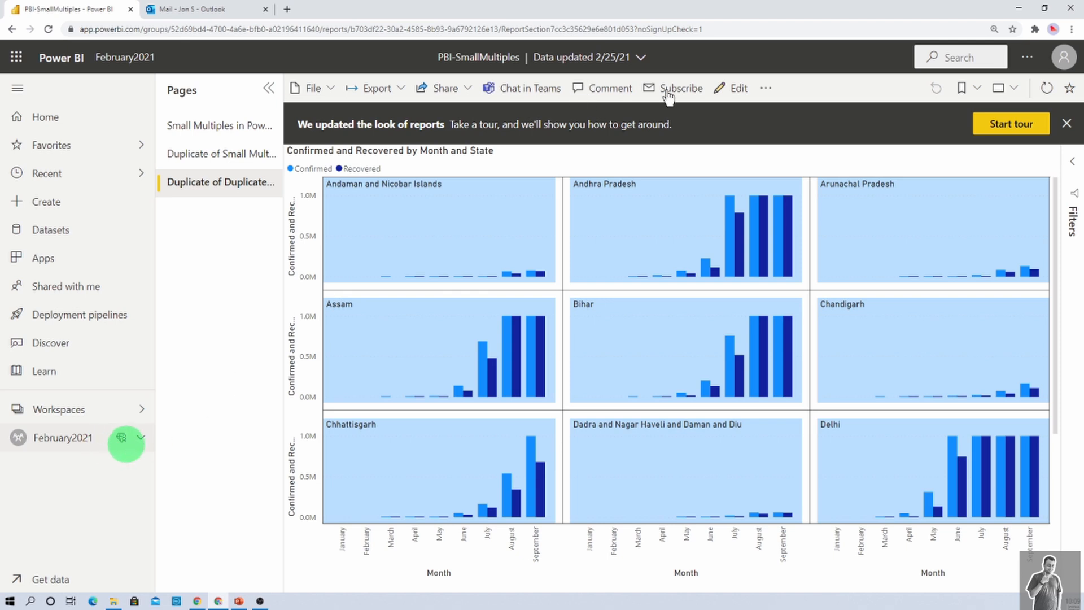
Reopen the subscription draft and add IT Support and Dhruvin Shah as recipients
left_click(679, 88)
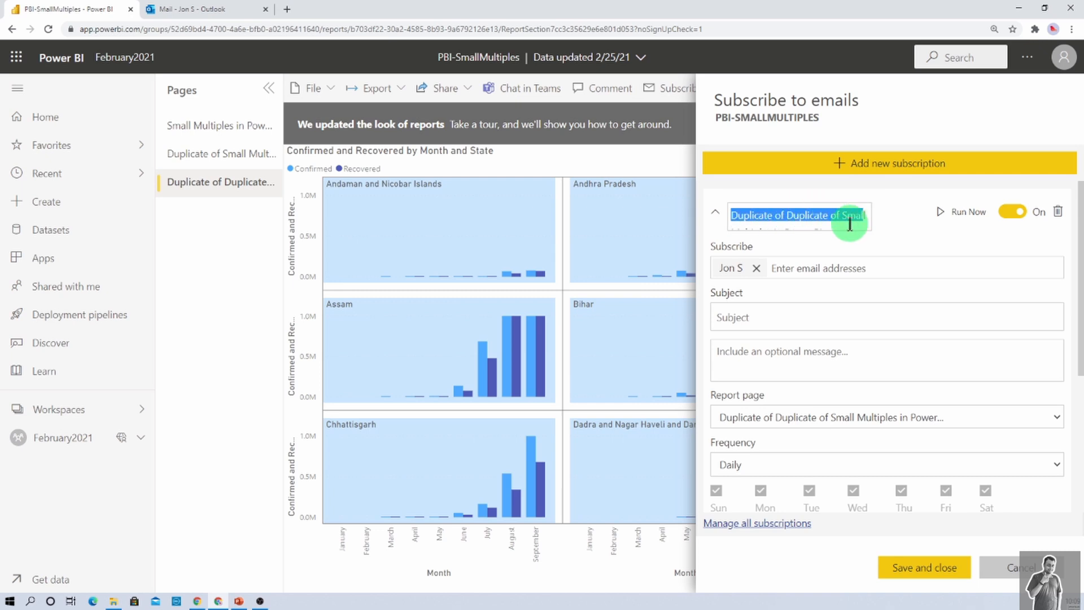
left_click(715, 211)
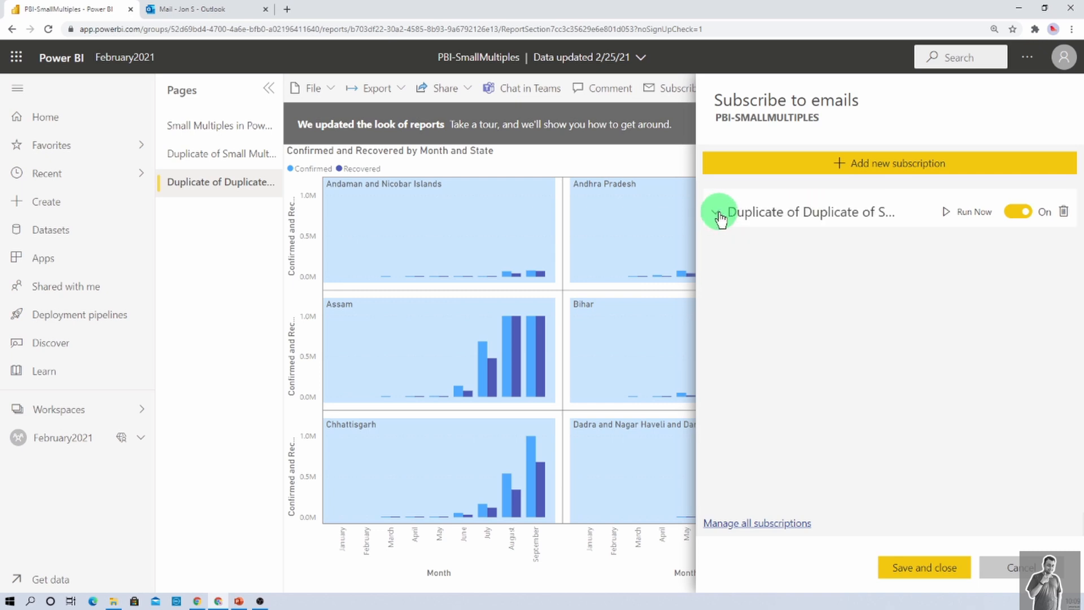
left_click(717, 212)
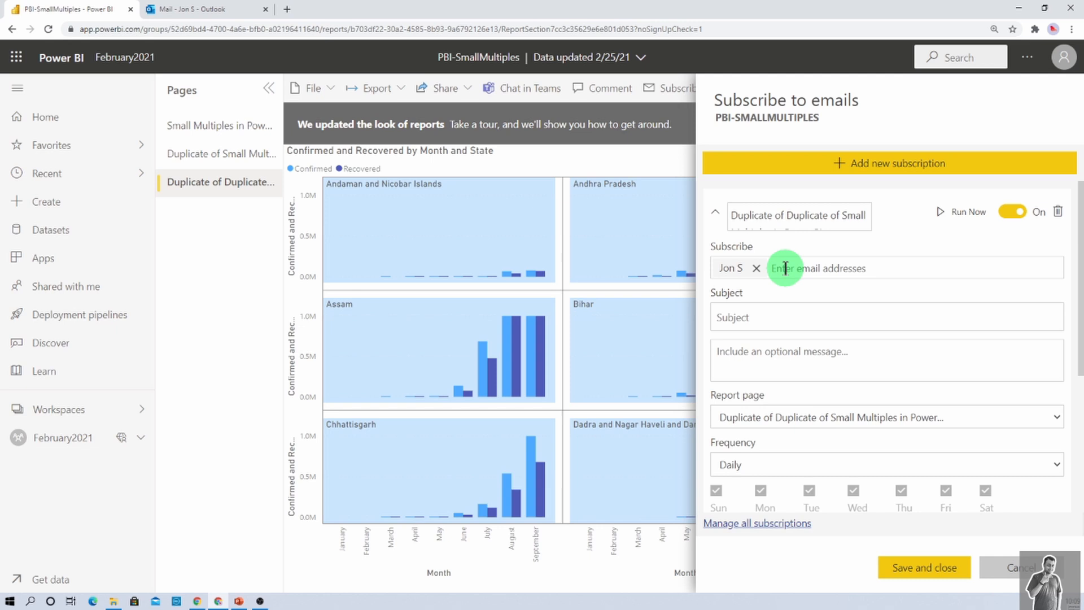
mouse_move(820, 275)
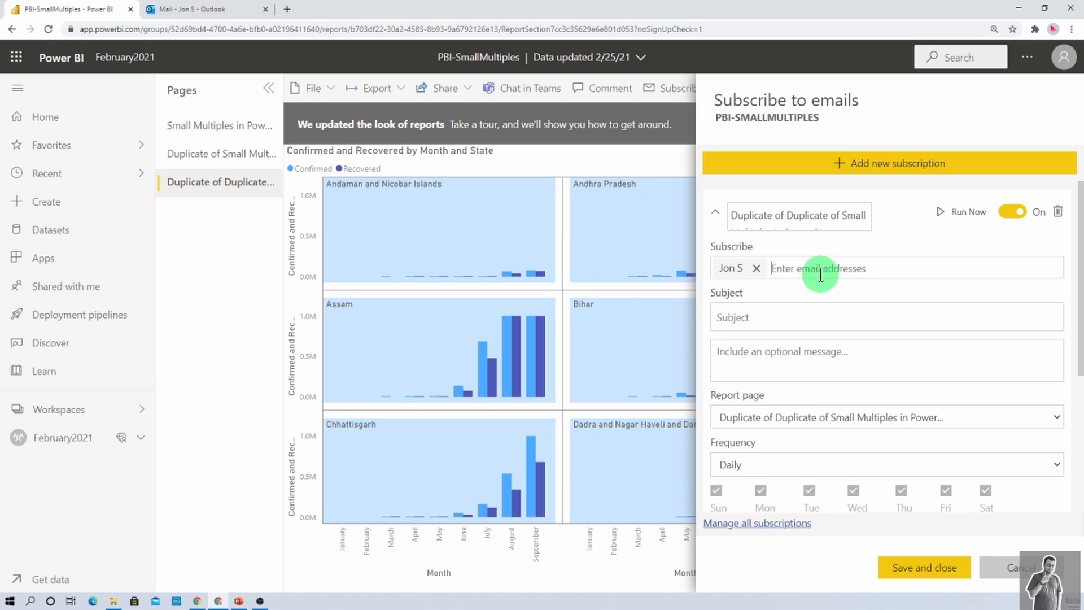
type("sup")
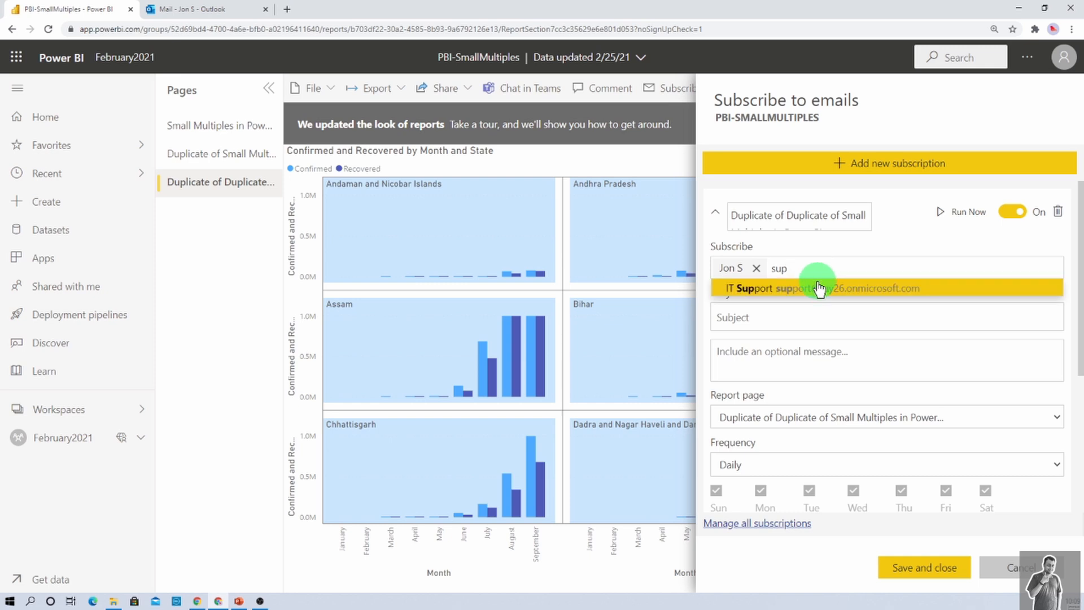
left_click(818, 288)
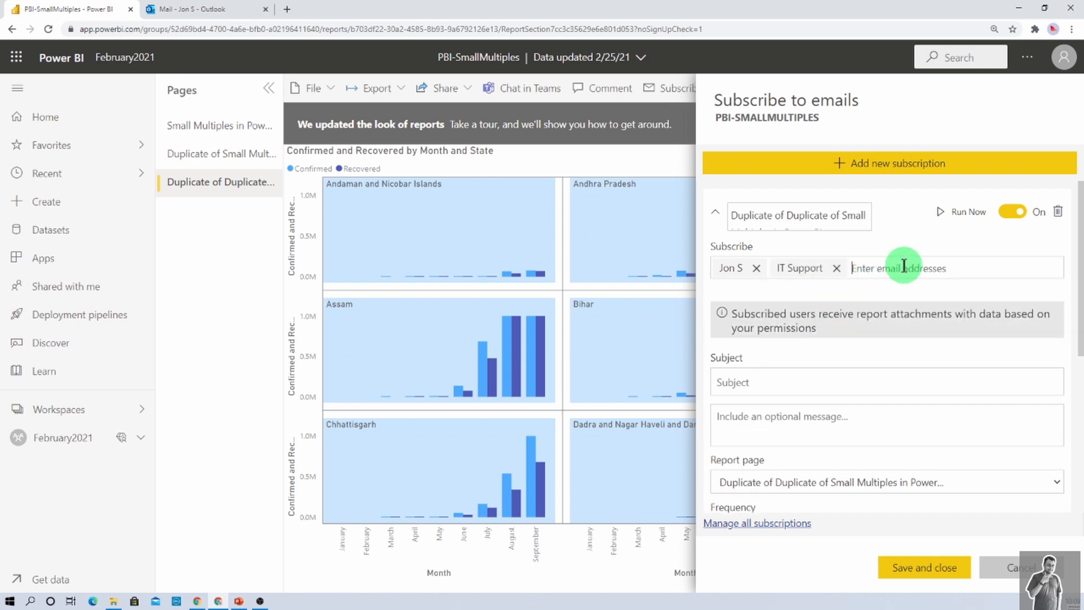
type("dhruvin Shah (Power Platform Guy")
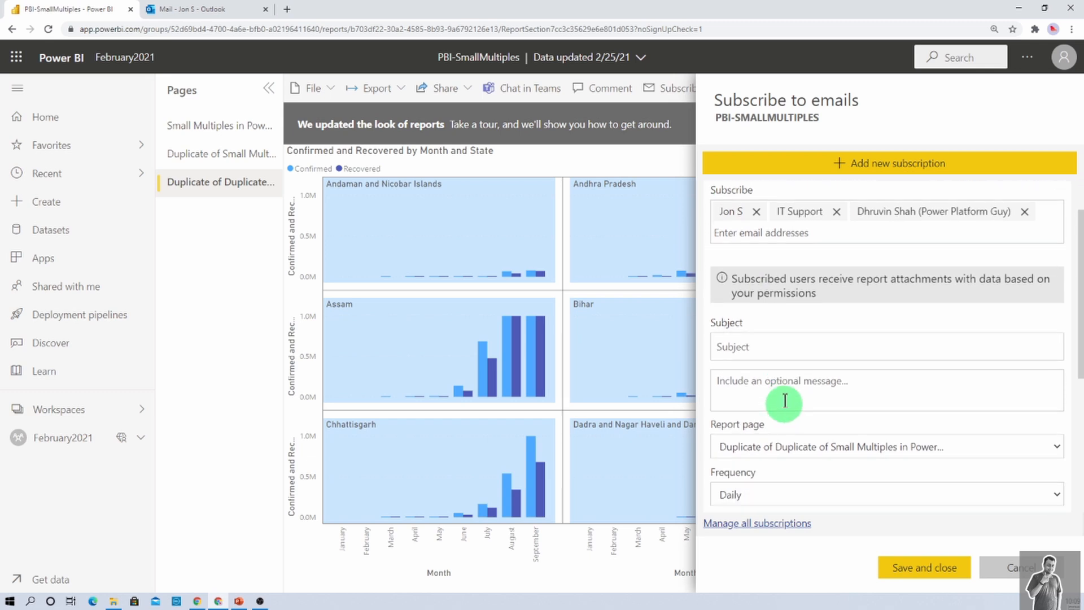
Enter subject 'Power BI Report', message 'Here's the latest report.', and choose the Small Multiples in Power BI page
type("p")
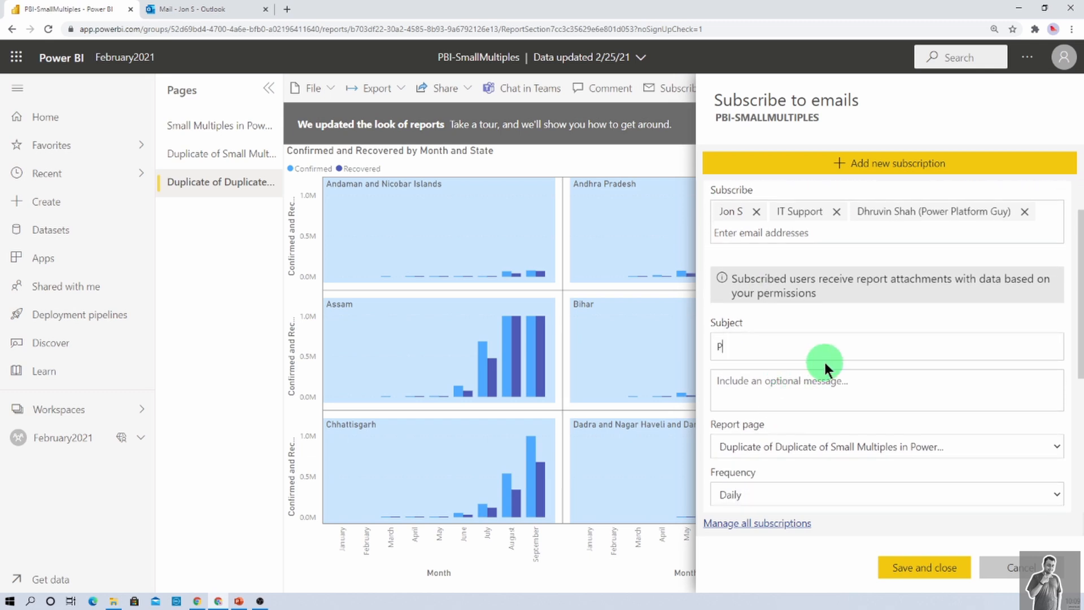
type("ower BI Report")
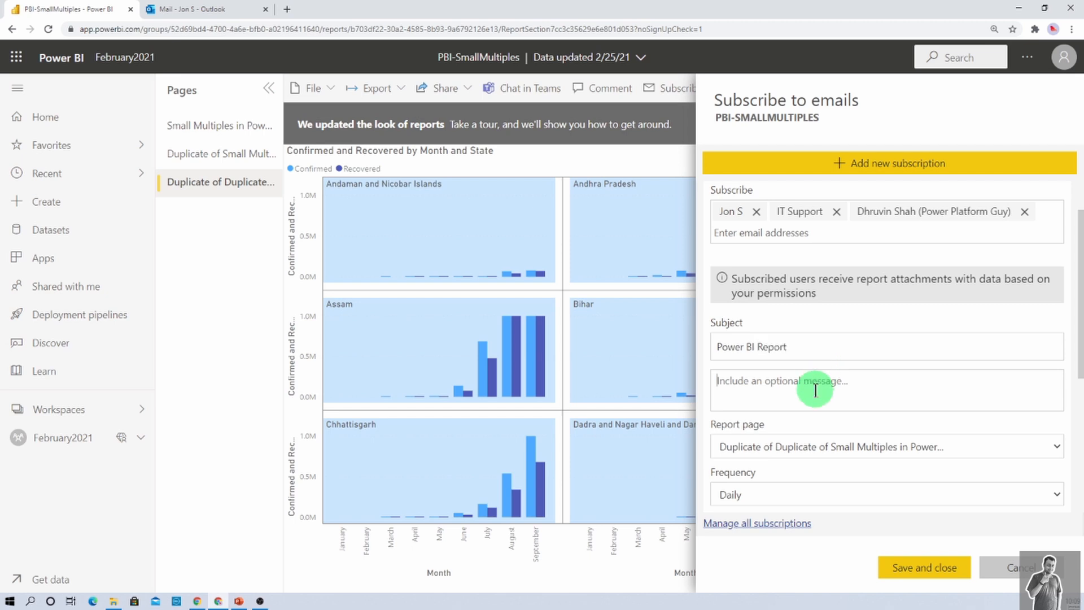
type("Here's the")
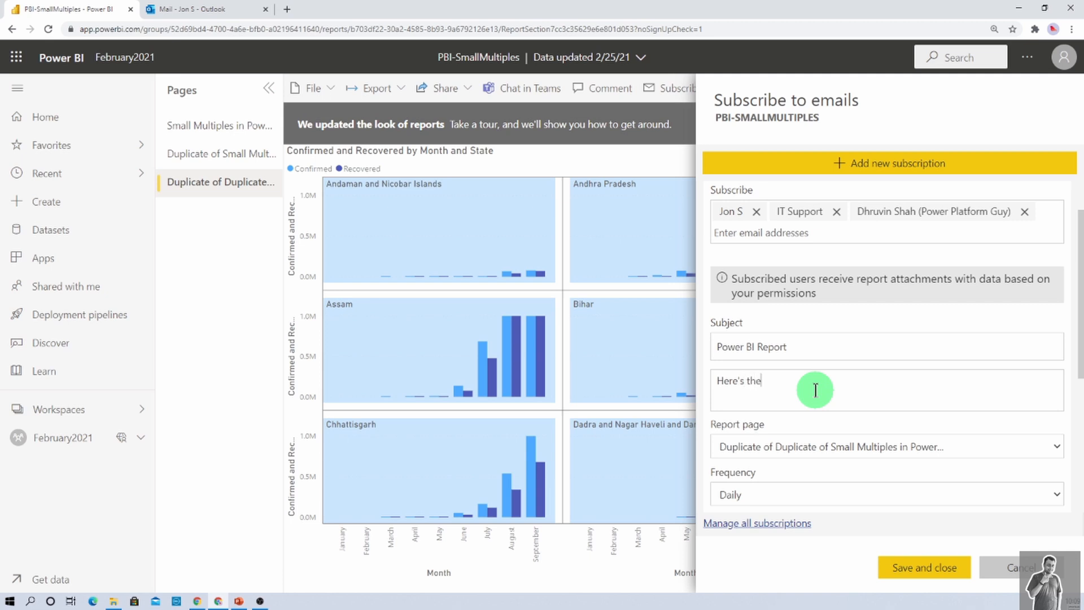
type("latest report.")
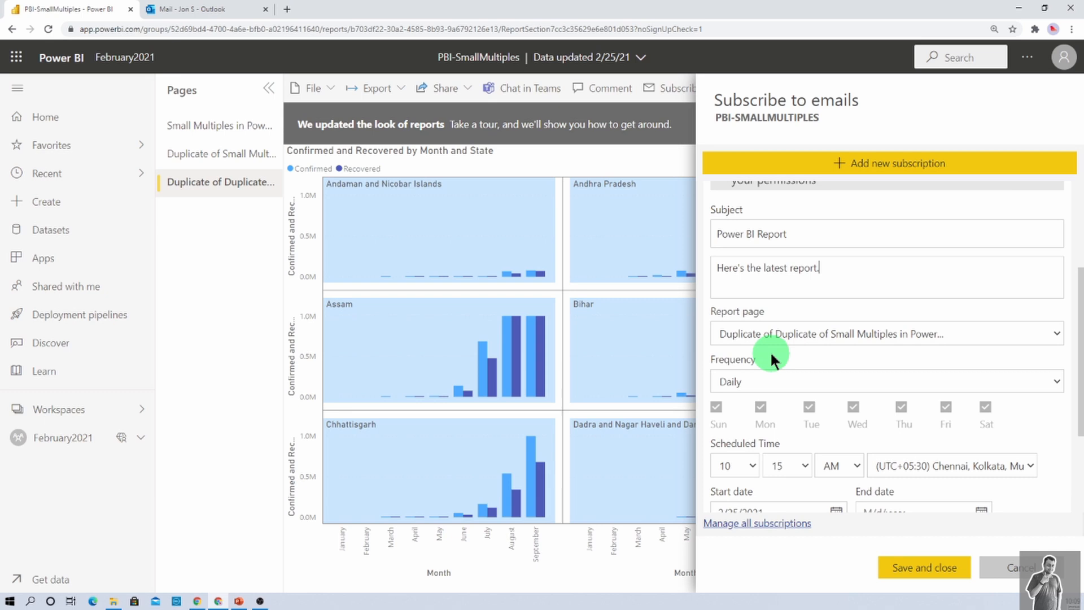
left_click(887, 333)
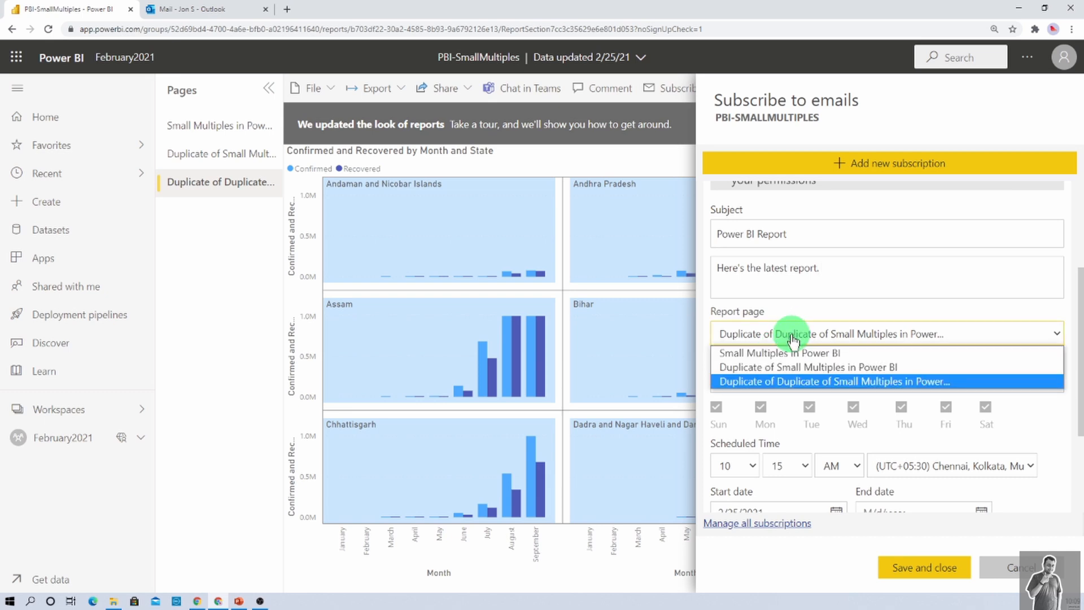
mouse_move(778, 309)
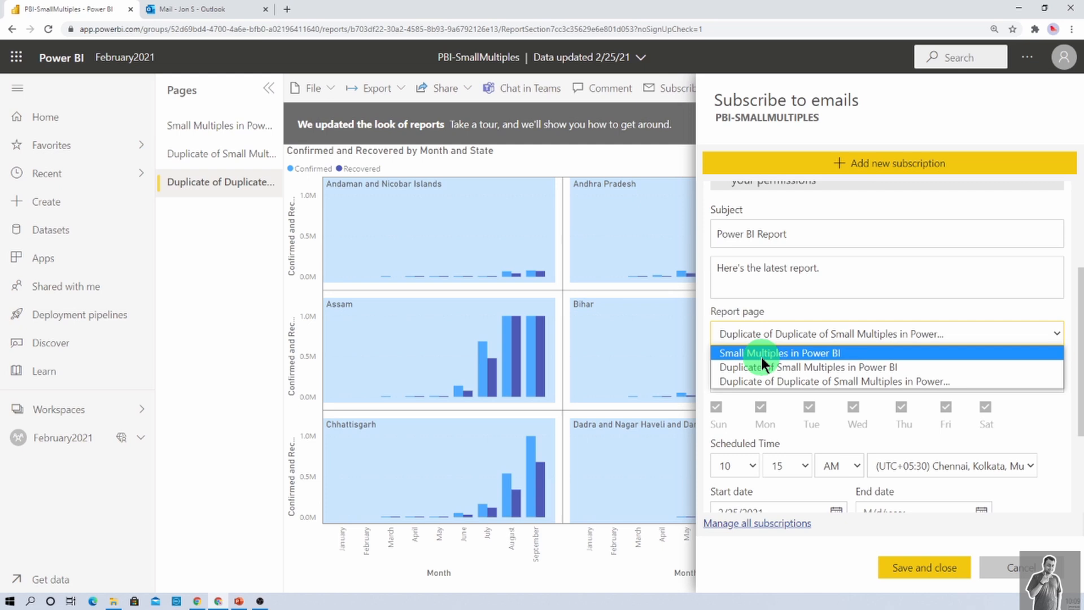
left_click(778, 352)
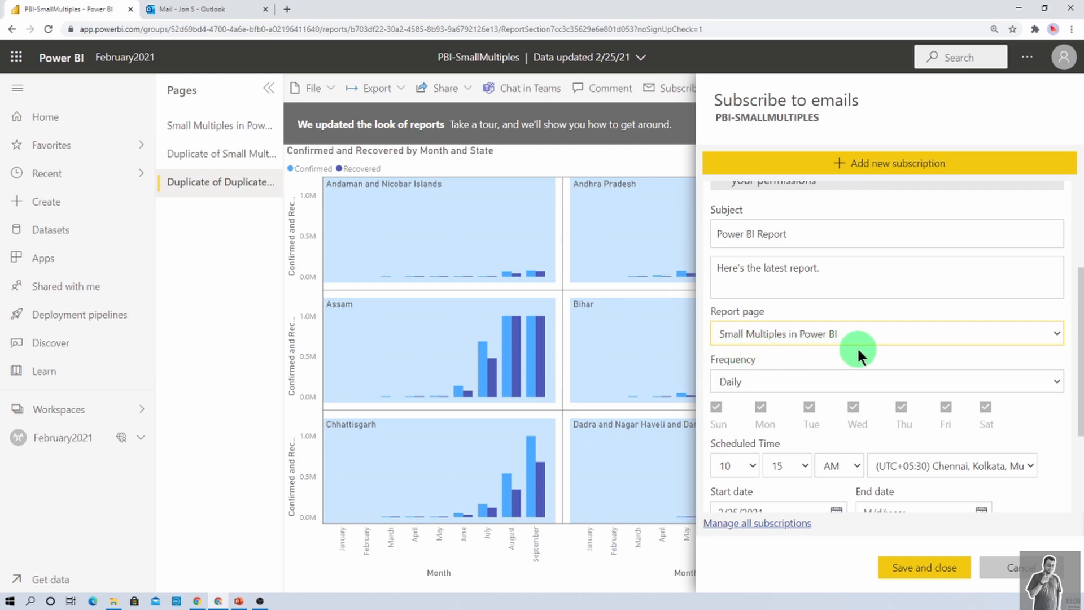
mouse_move(766, 380)
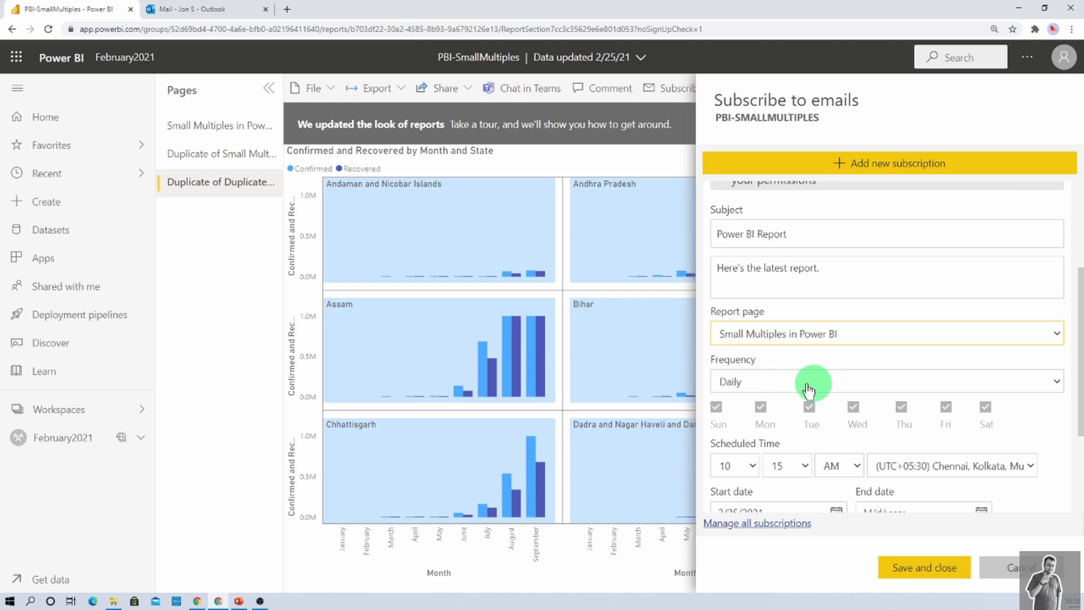
Include the full report attachment as PDF (.pdf) and save the subscription
scroll("down", 3)
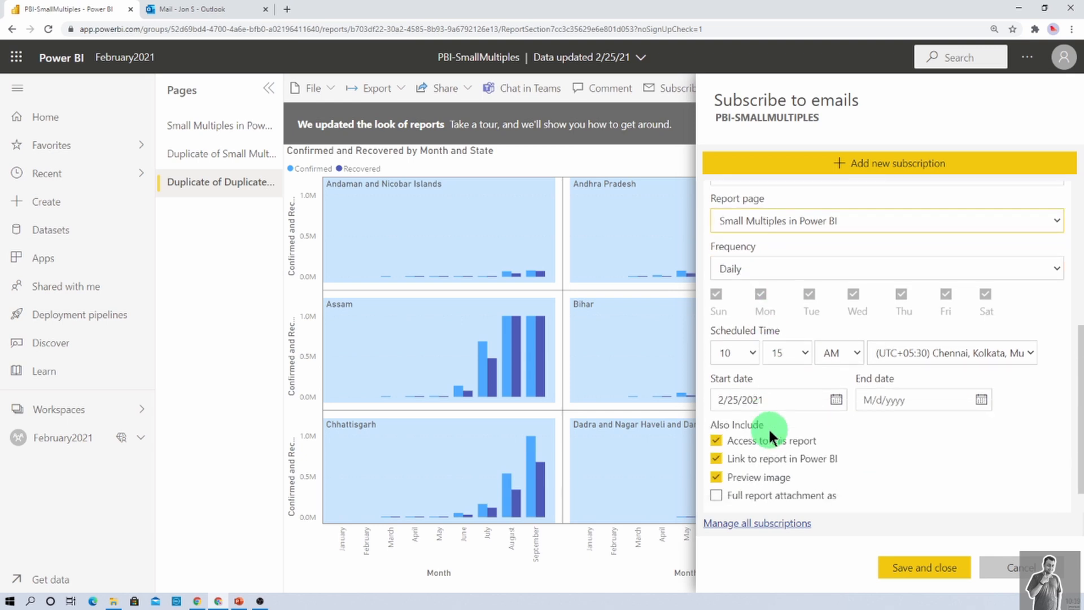
scroll("down", 3)
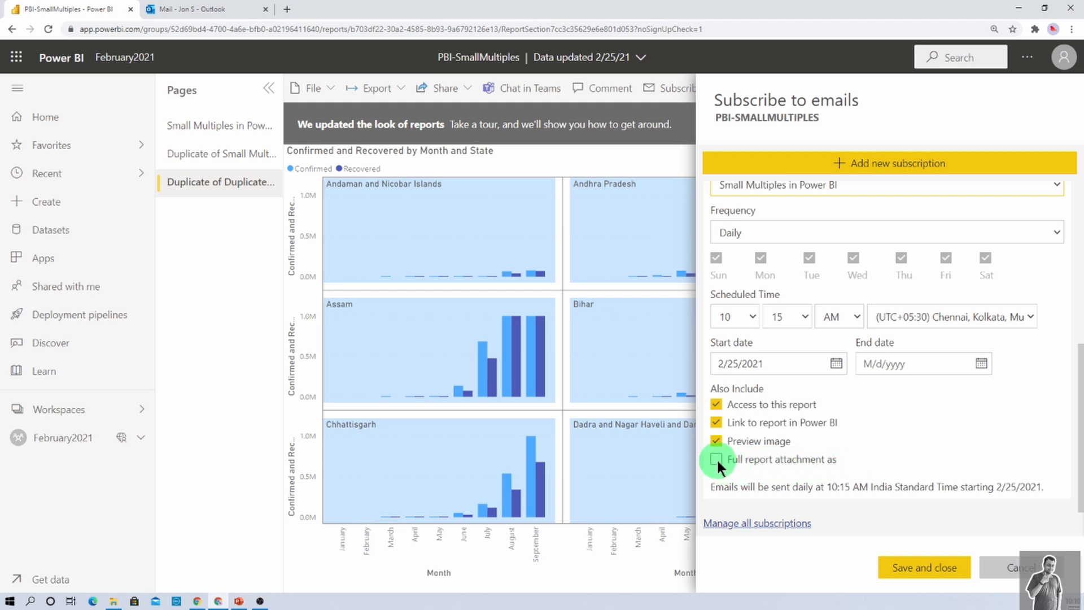
left_click(717, 459)
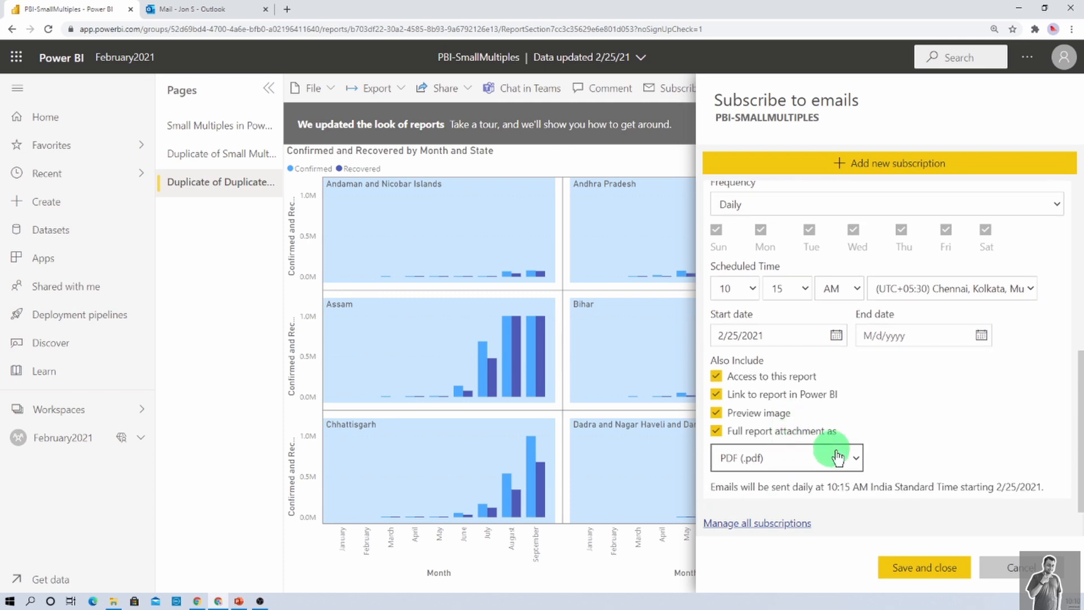
left_click(855, 456)
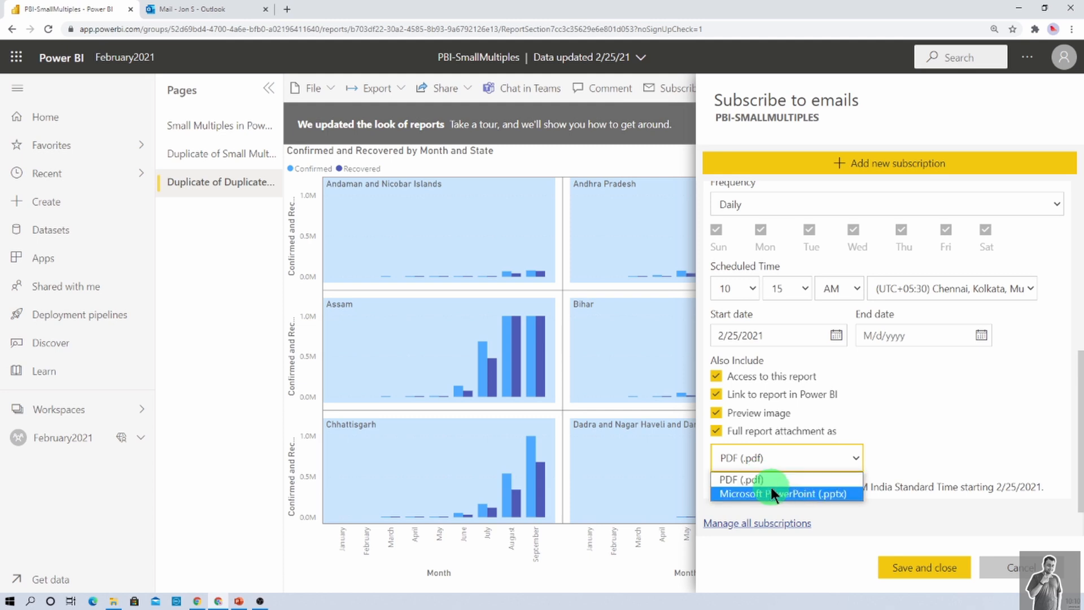
mouse_move(770, 480)
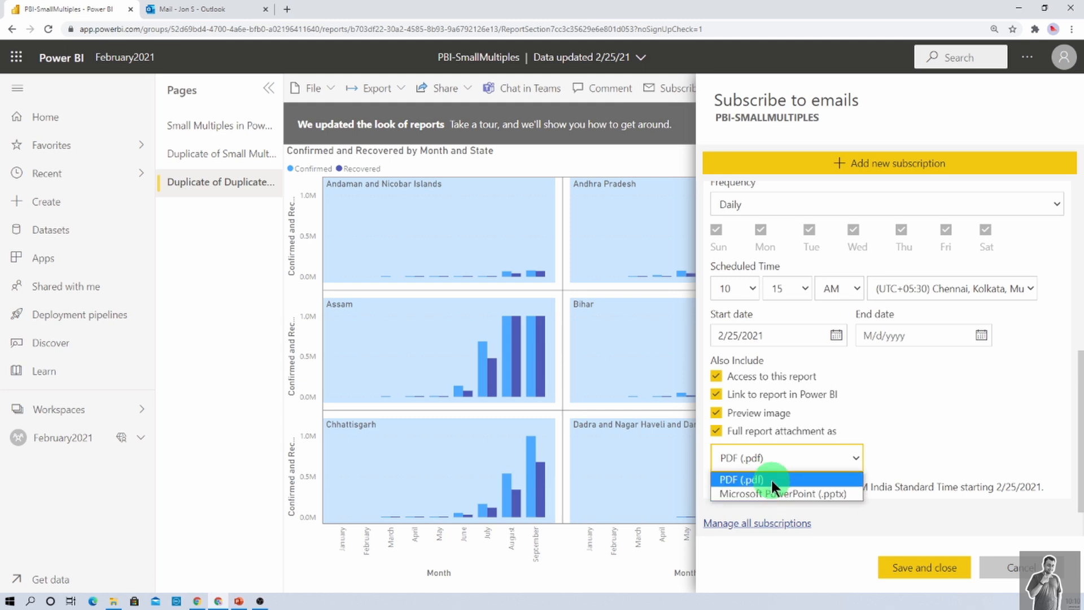
left_click(740, 479)
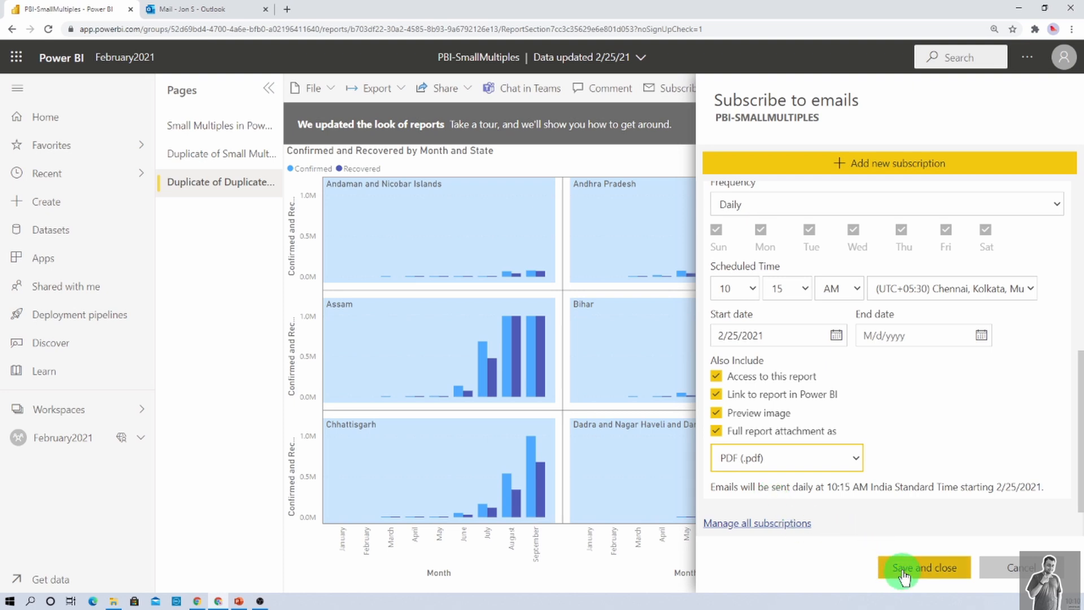
left_click(923, 567)
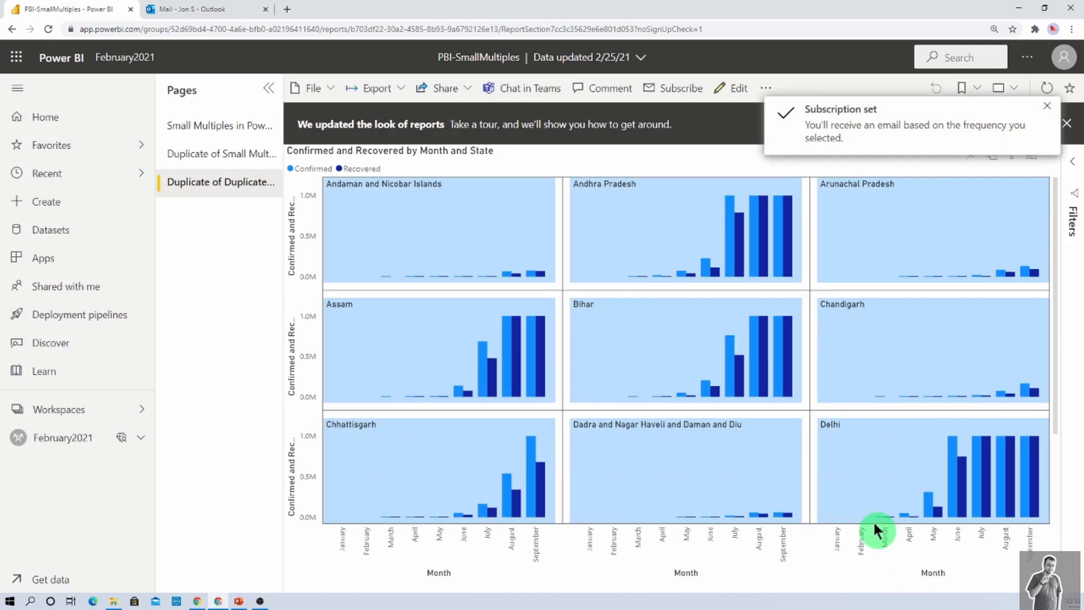
mouse_move(788, 397)
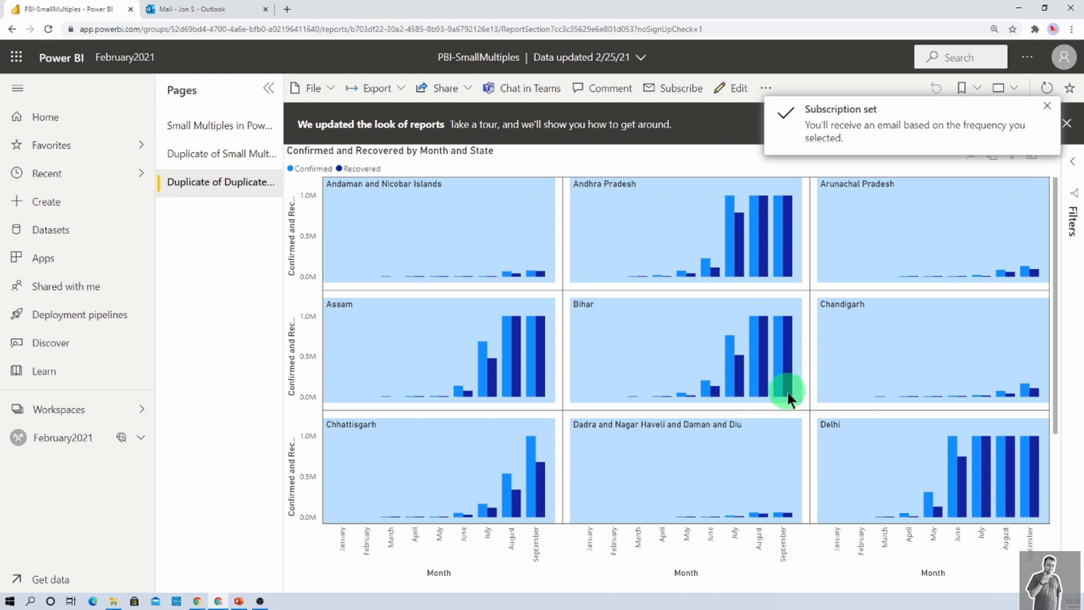
mouse_move(788, 394)
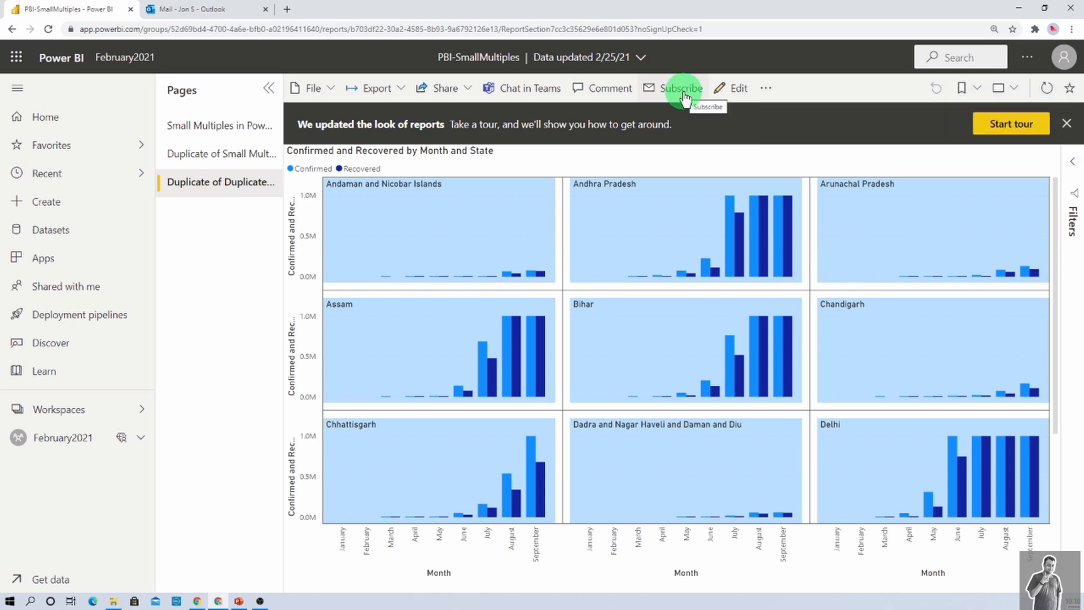
Run the Small Multiples in Power BI subscription immediately for all subscribers
left_click(679, 88)
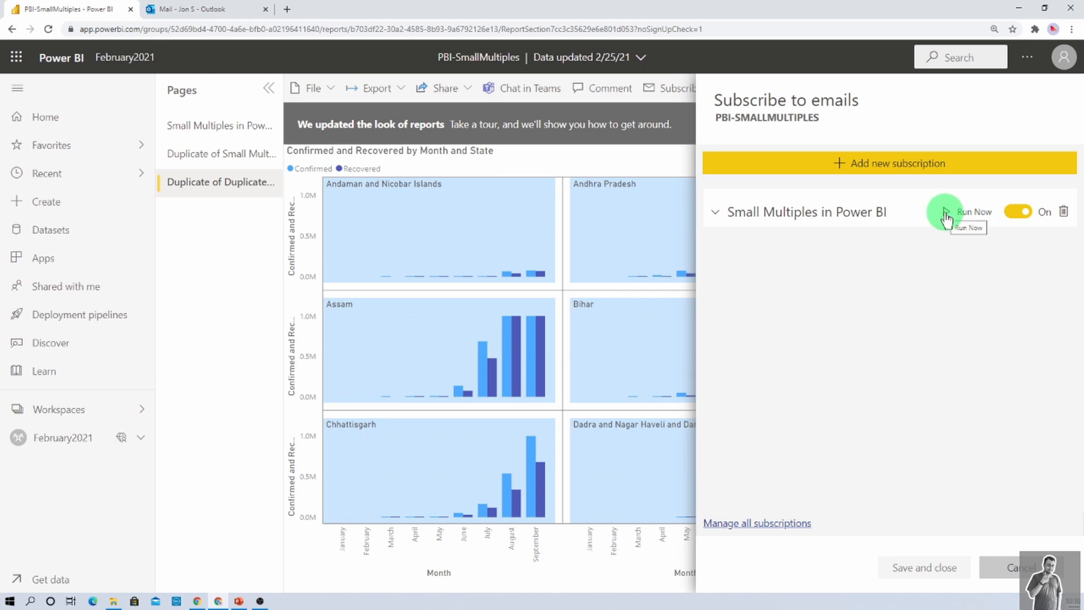
left_click(975, 211)
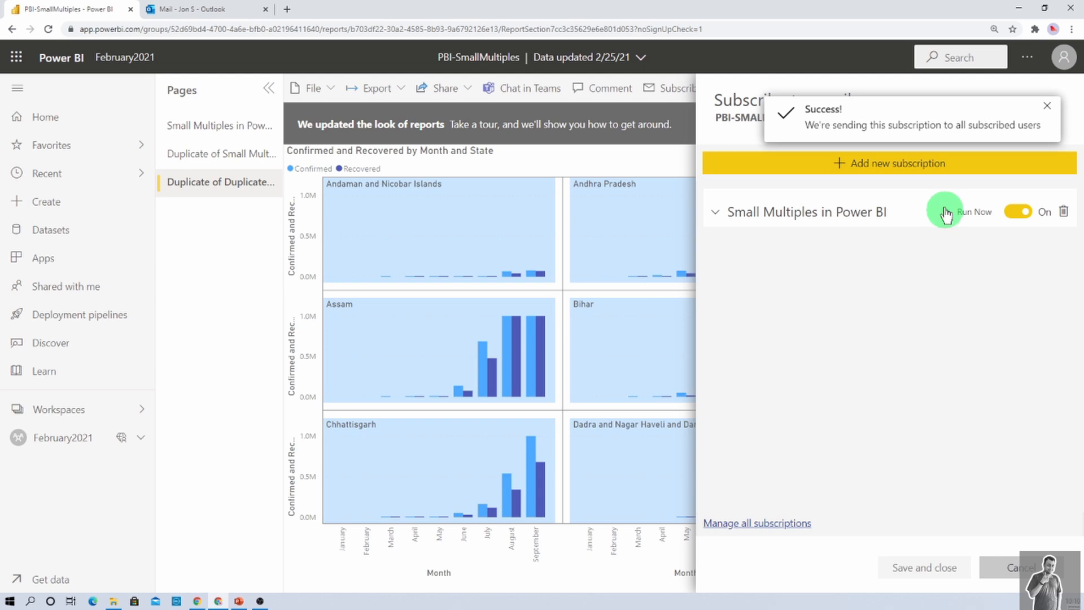
mouse_move(926, 268)
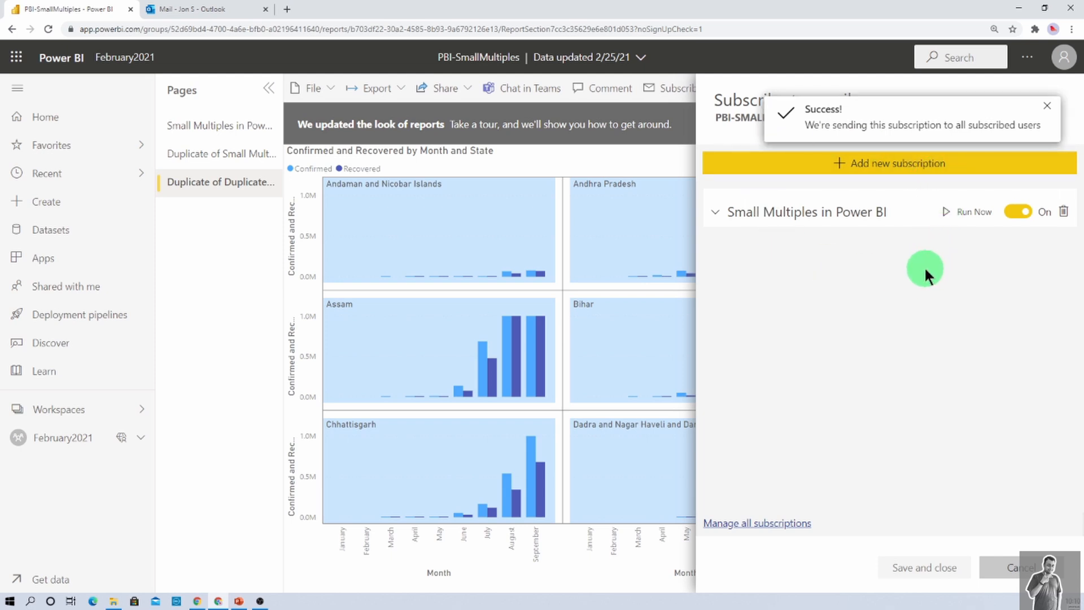
left_click(1046, 105)
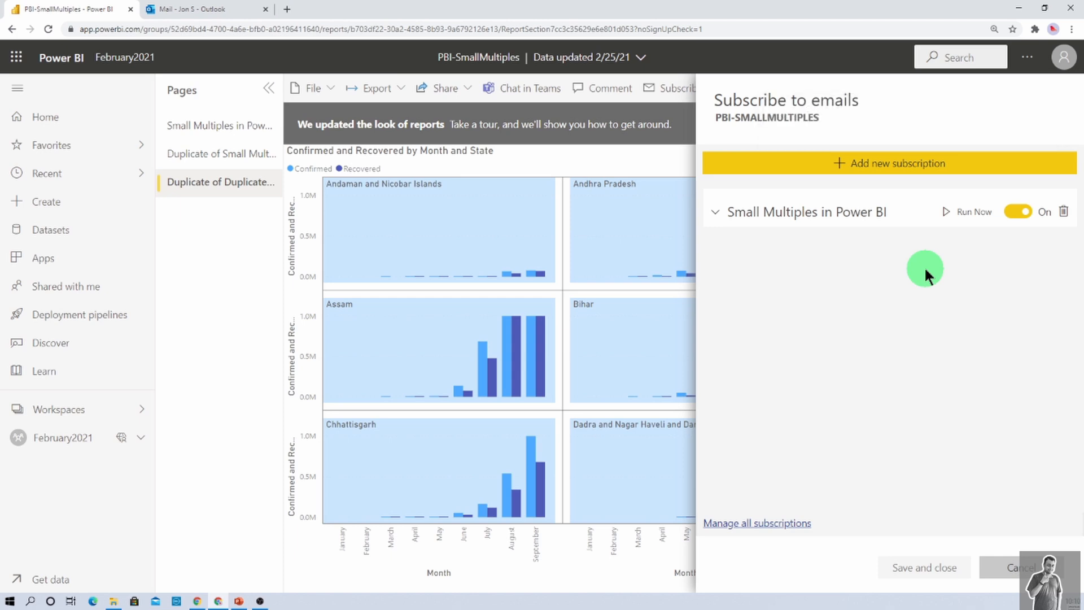
mouse_move(214, 9)
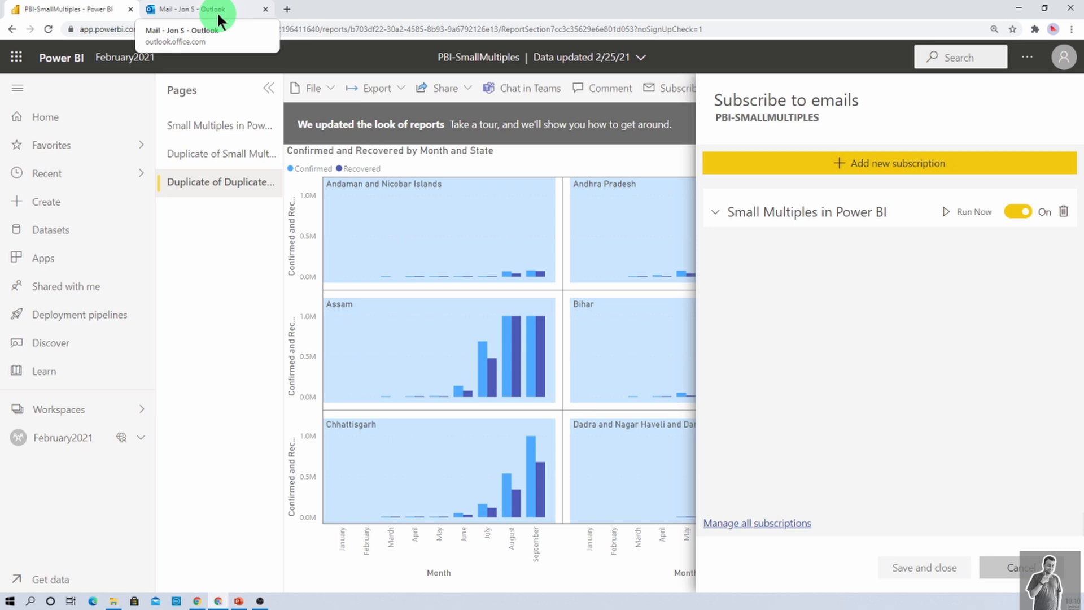
In Outlook, open the PBI-SmallMultiples.pdf attachment and scroll through its pages
left_click(200, 9)
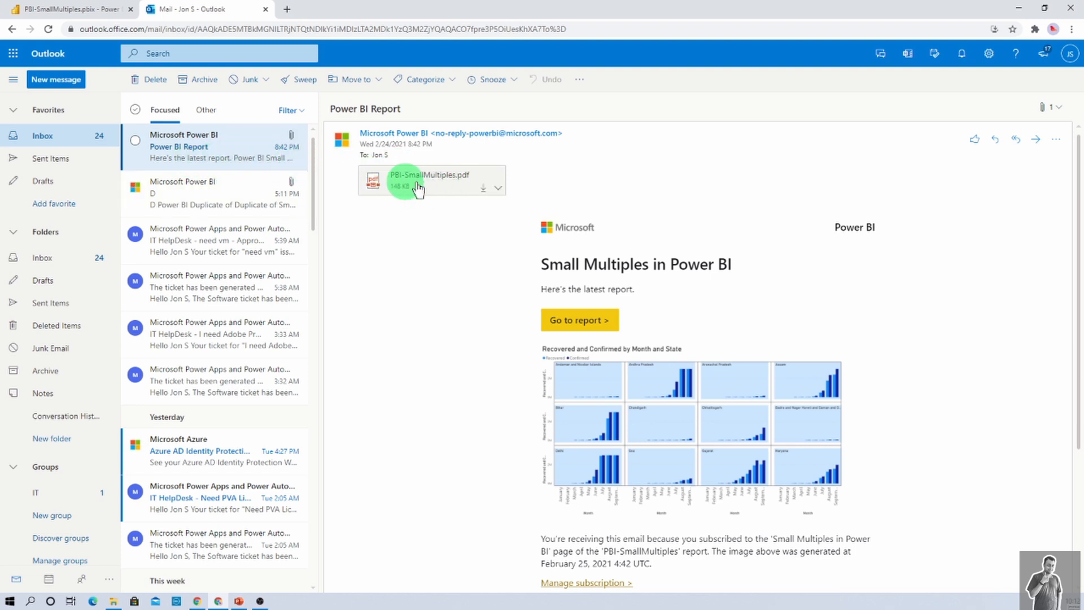
mouse_move(418, 190)
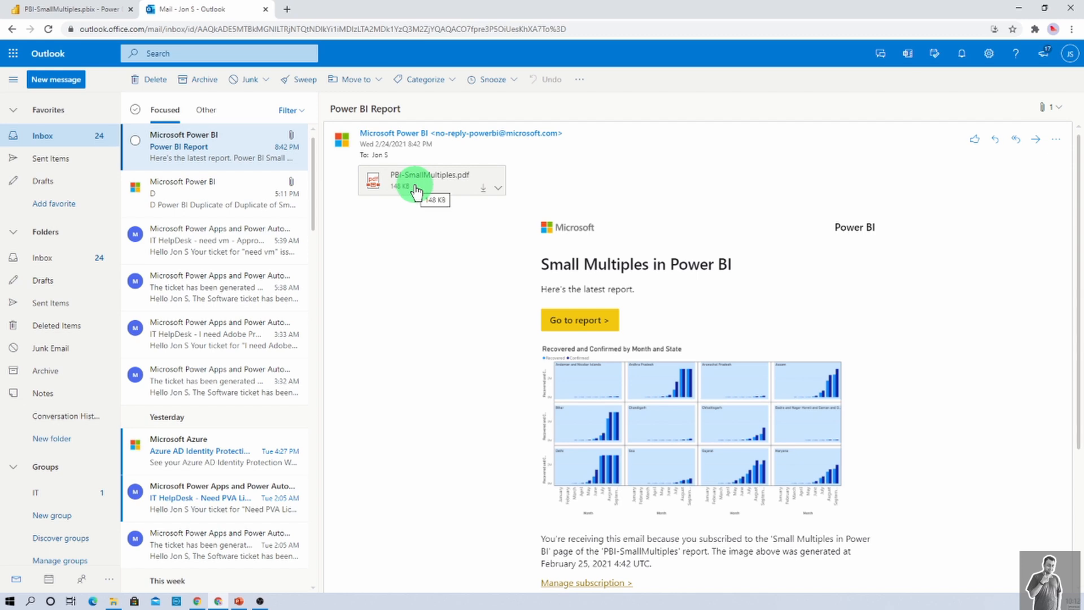
left_click(427, 179)
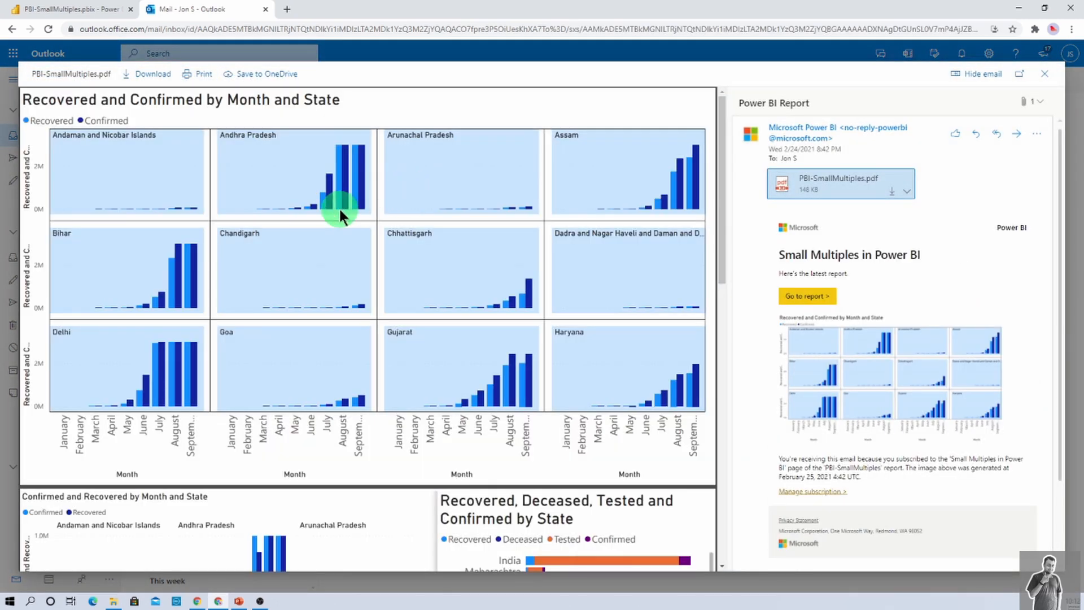
scroll("down", 3)
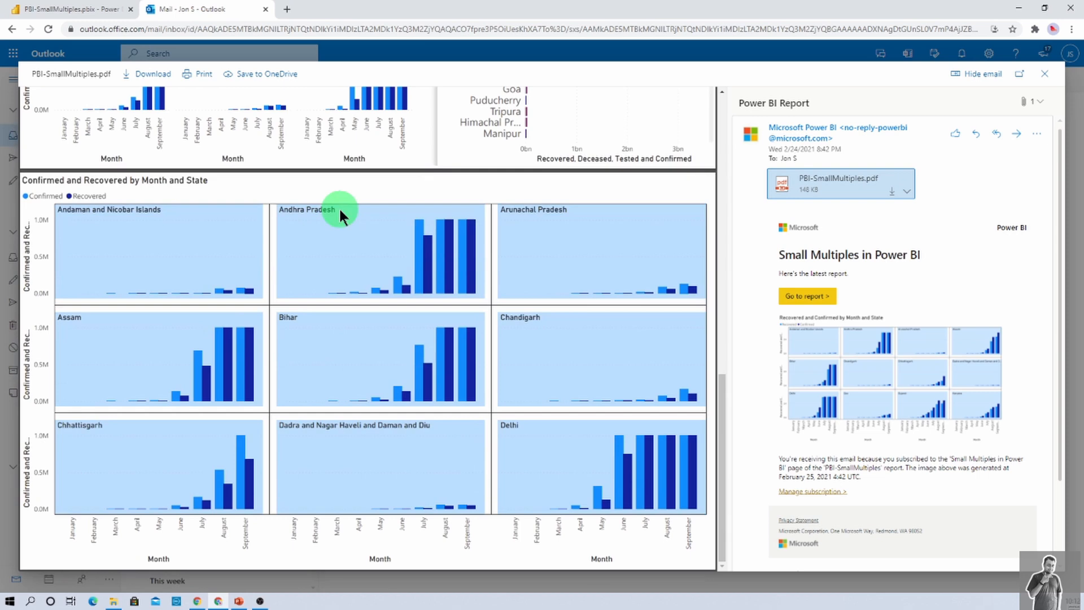
scroll("down", 3)
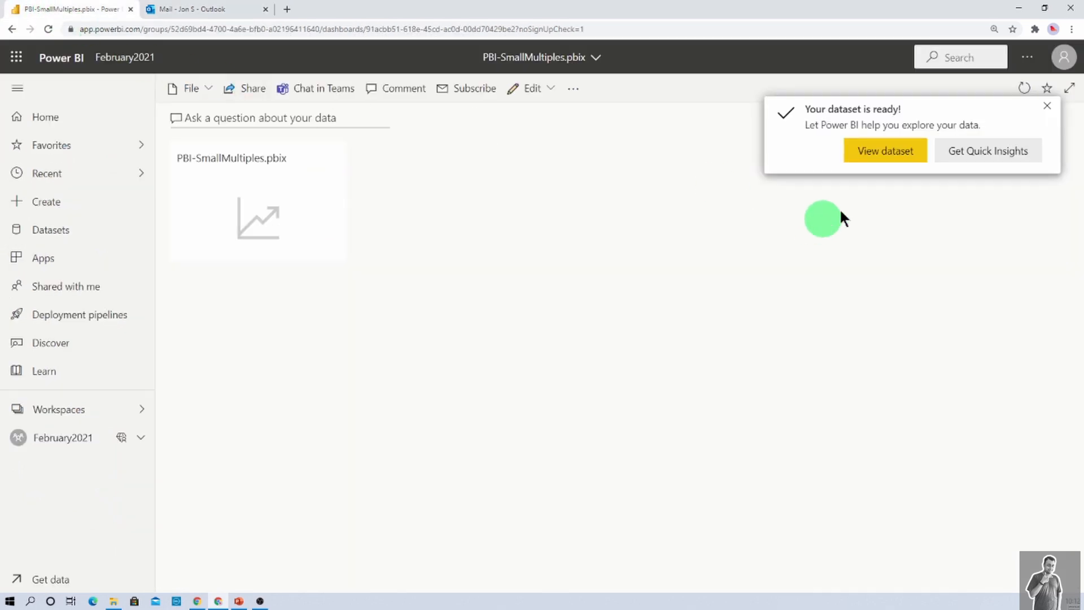
Dismiss the dataset notification and open PBI-SmallMultiples from the Frbruary PBI Pro workspace
left_click(1046, 106)
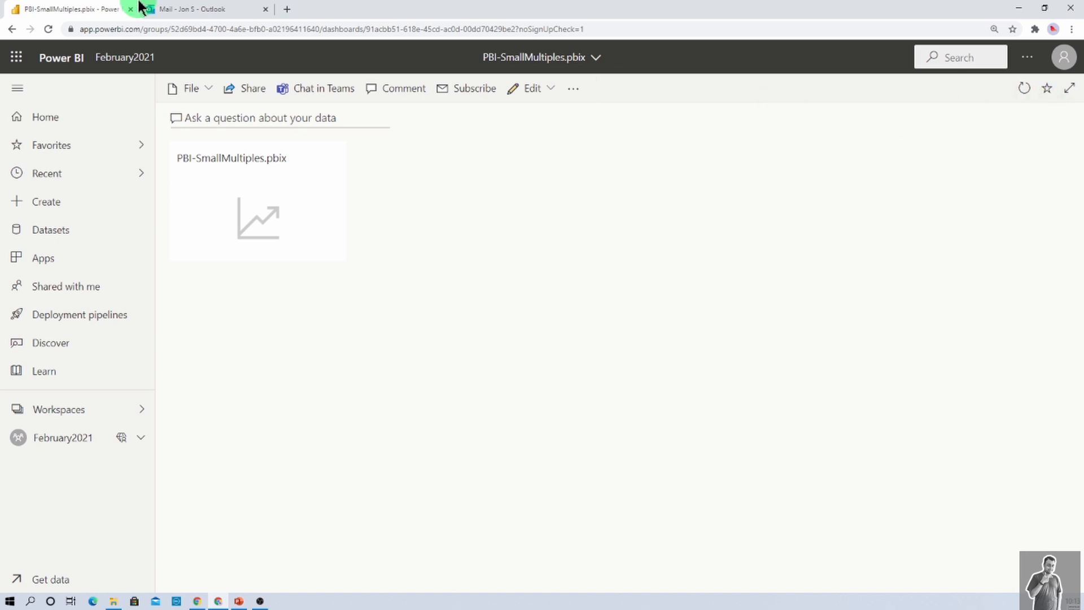
left_click(201, 9)
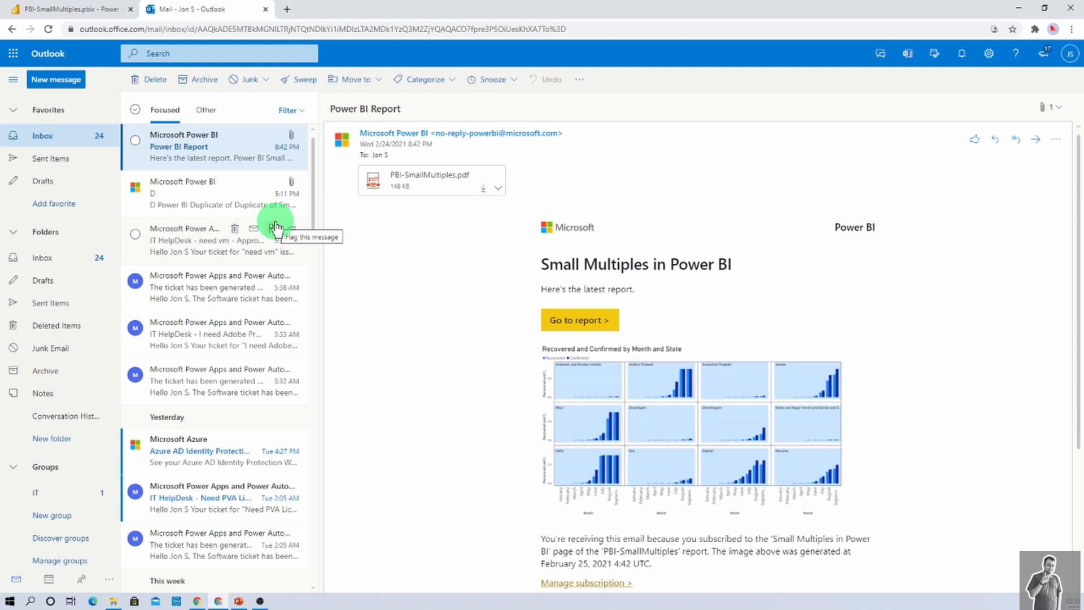
left_click(69, 9)
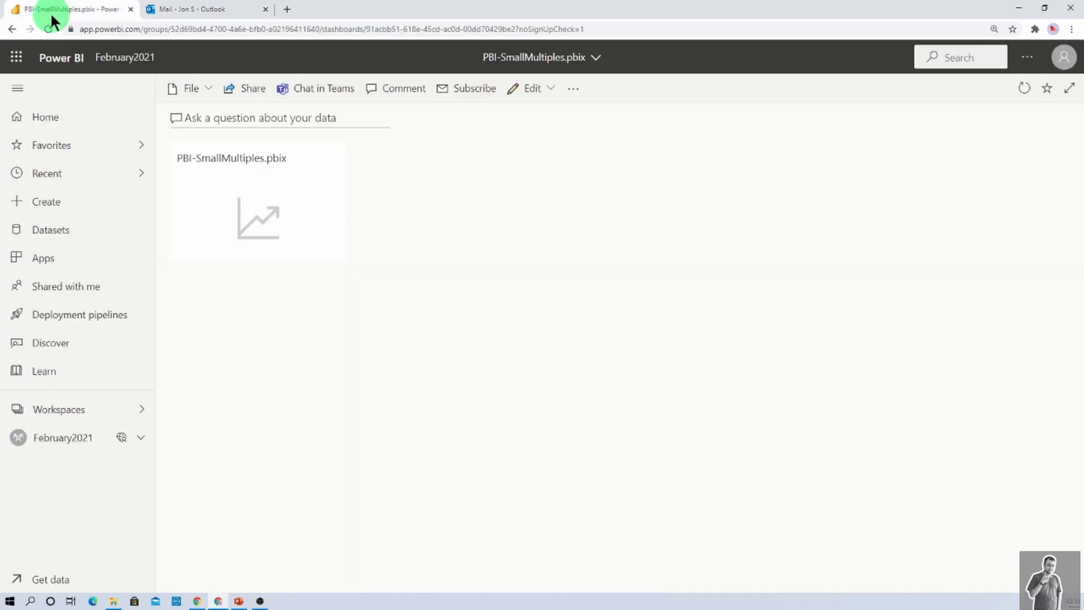
mouse_move(154, 426)
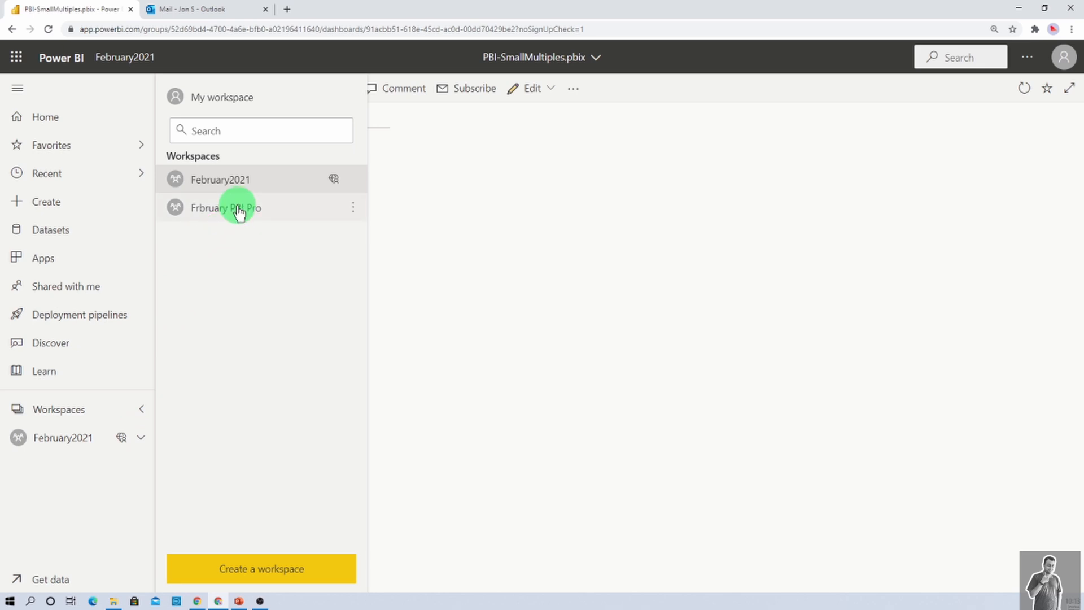
left_click(226, 207)
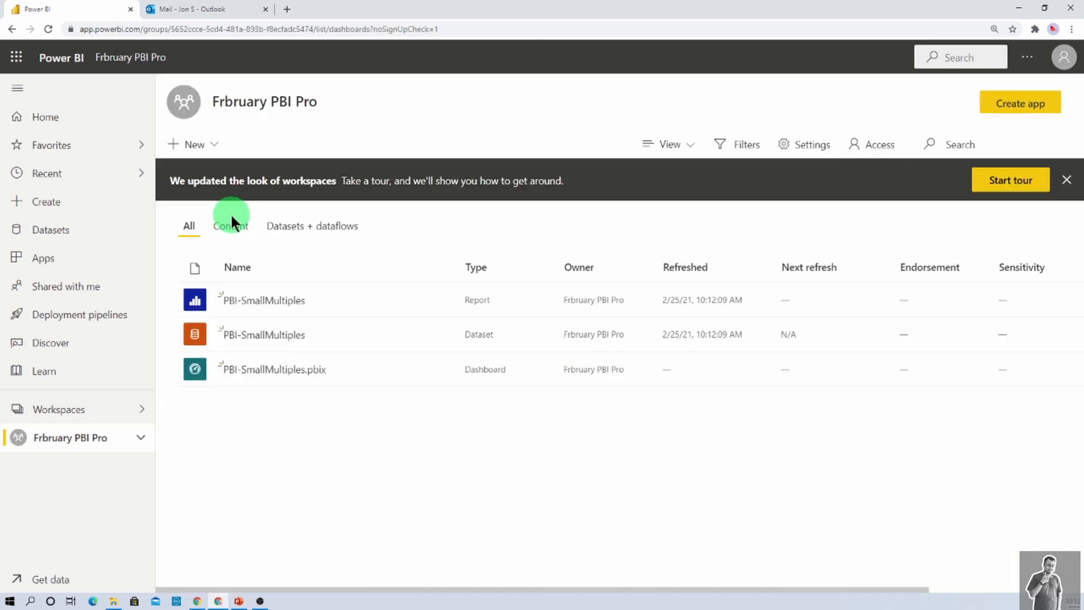
left_click(264, 299)
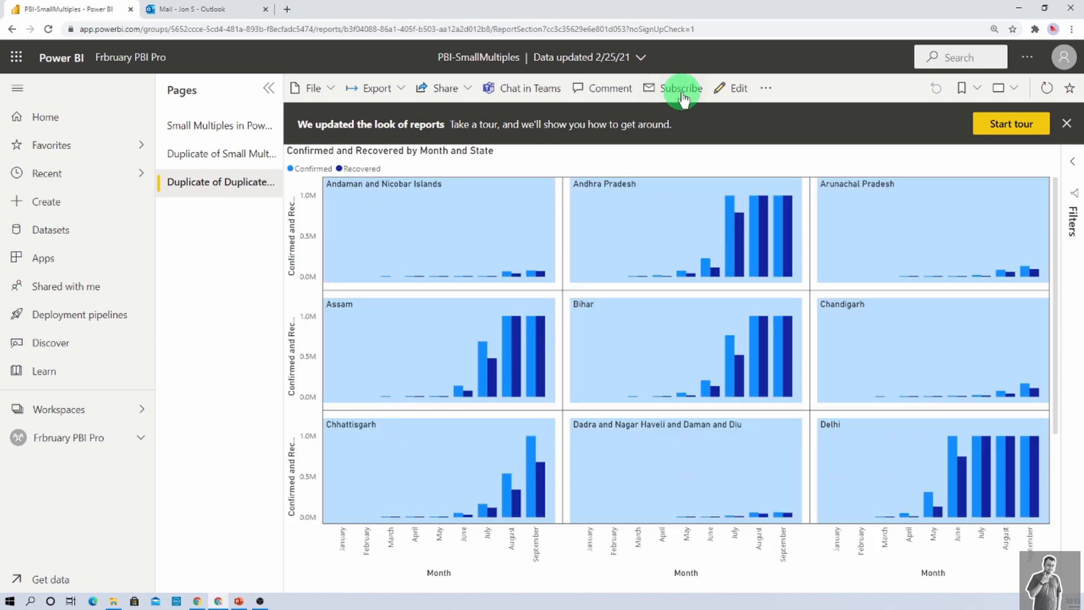
Draft a new subscription, find Full report attachment greyed out, and cancel the draft
left_click(680, 88)
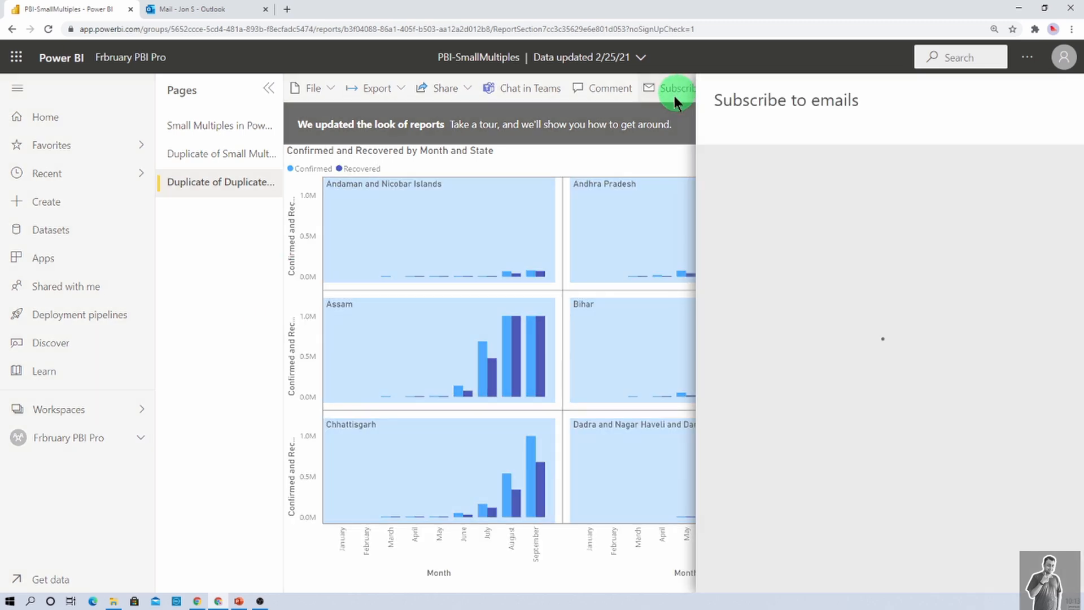
left_click(677, 89)
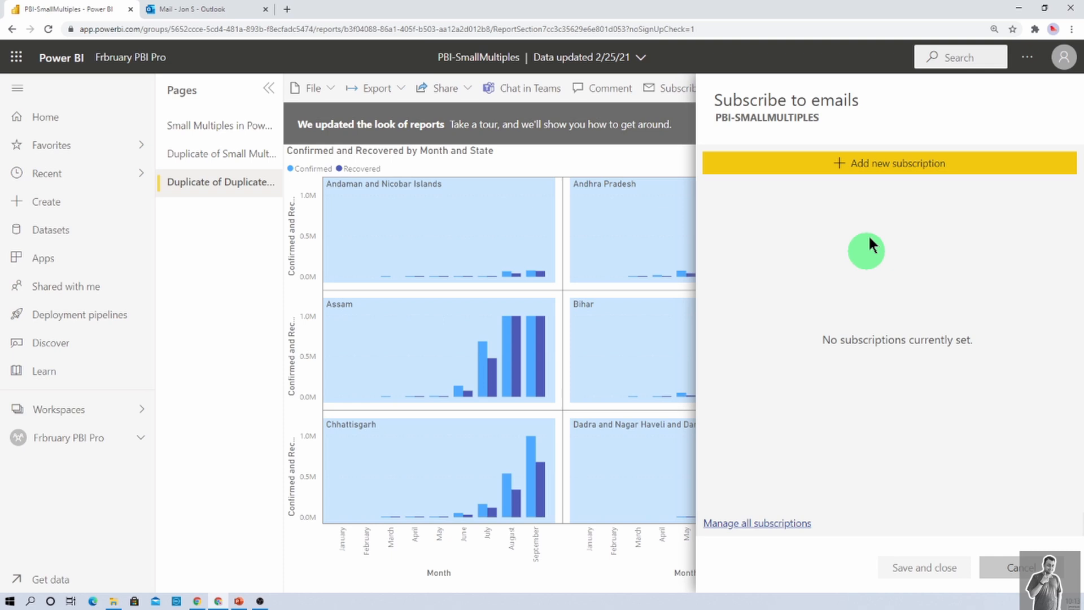
left_click(887, 163)
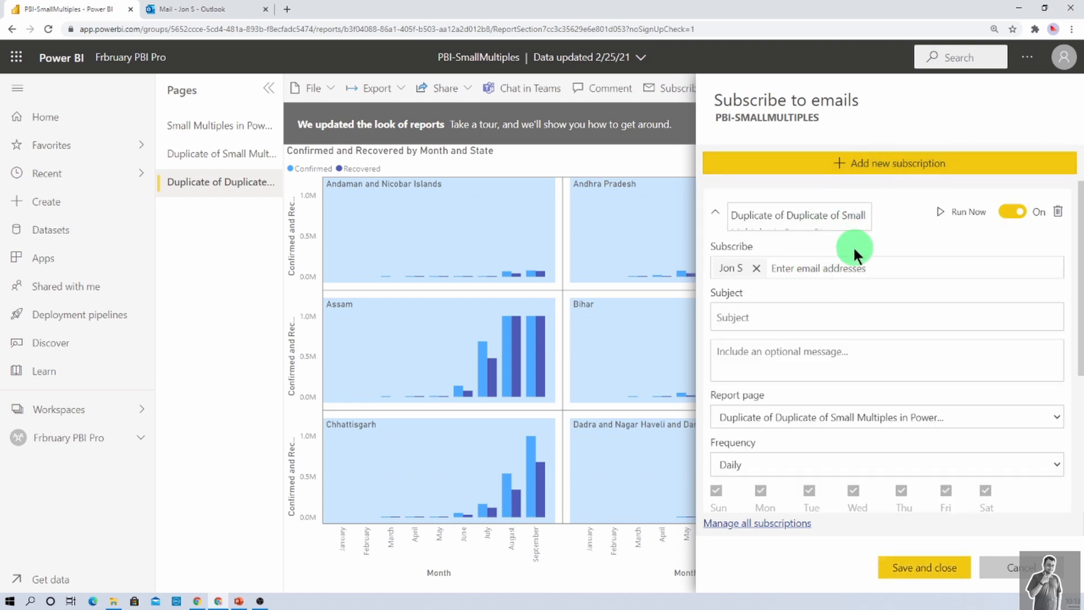
scroll("down", 3)
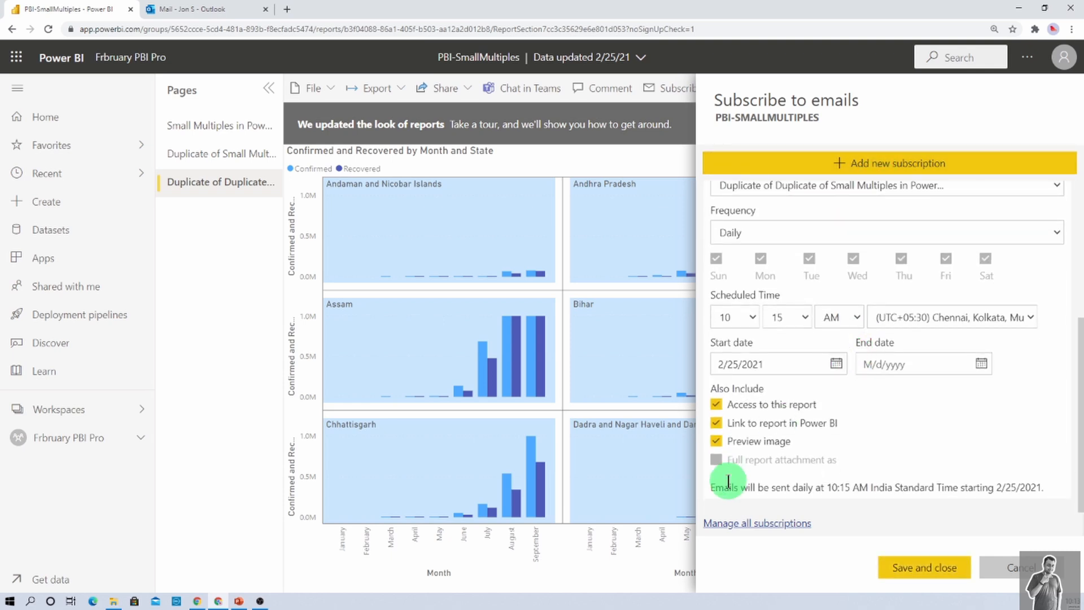
mouse_move(809, 475)
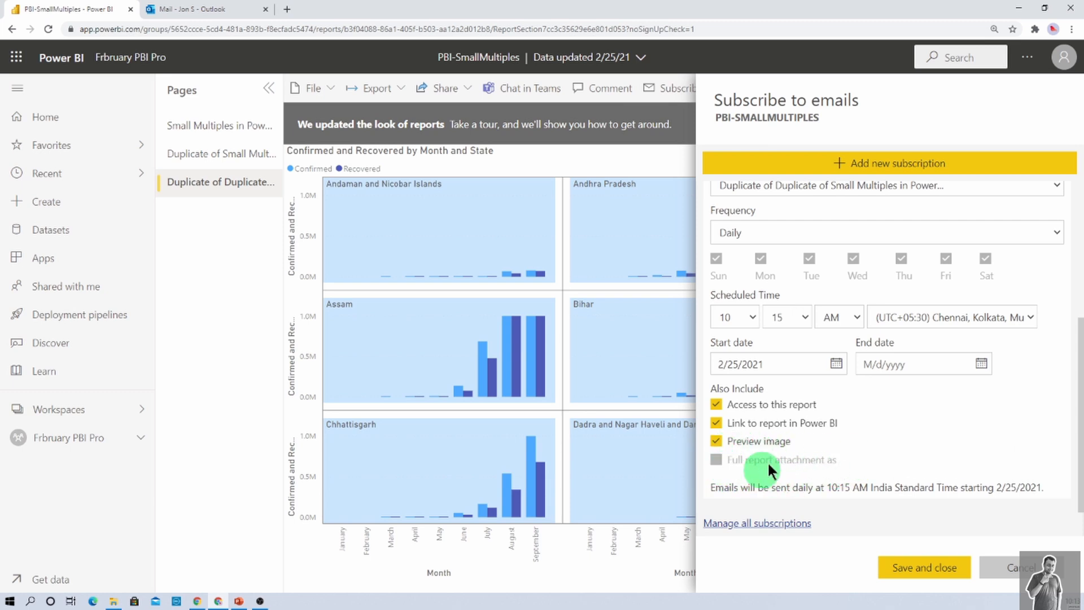
mouse_move(822, 474)
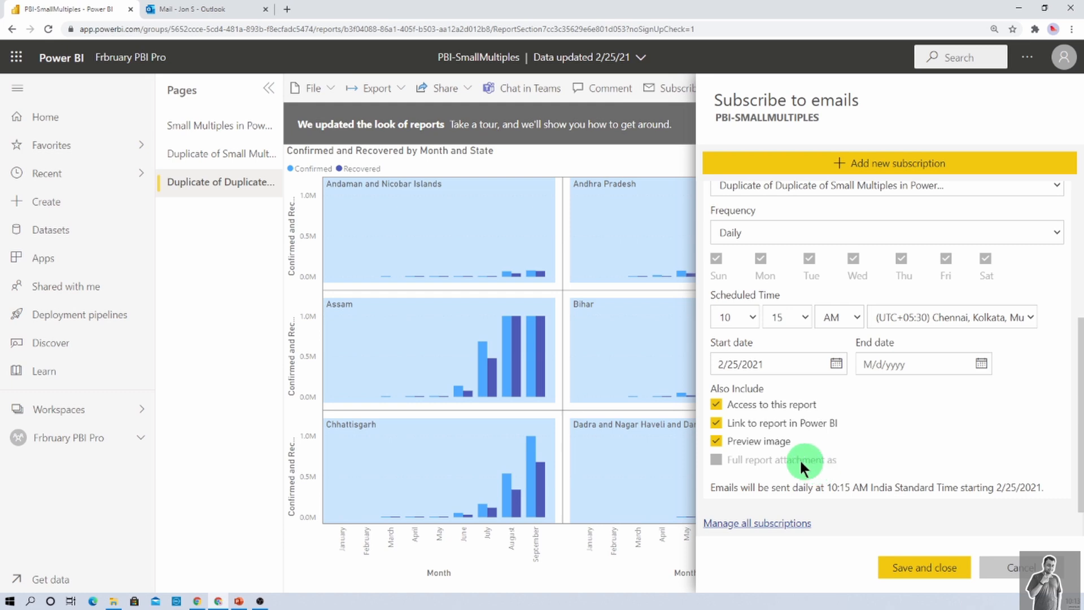
mouse_move(802, 474)
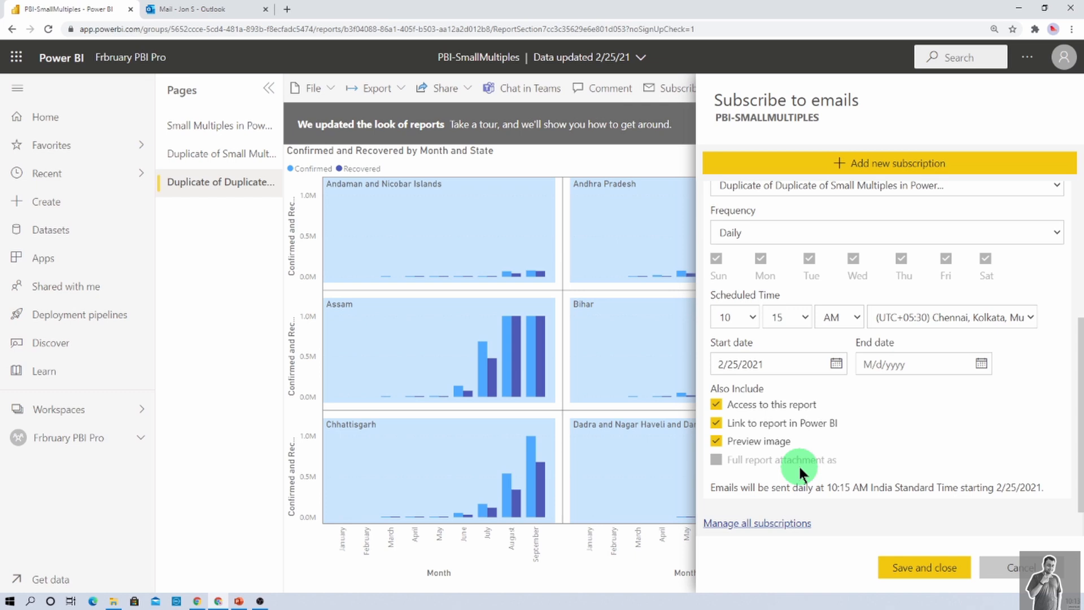
mouse_move(1007, 545)
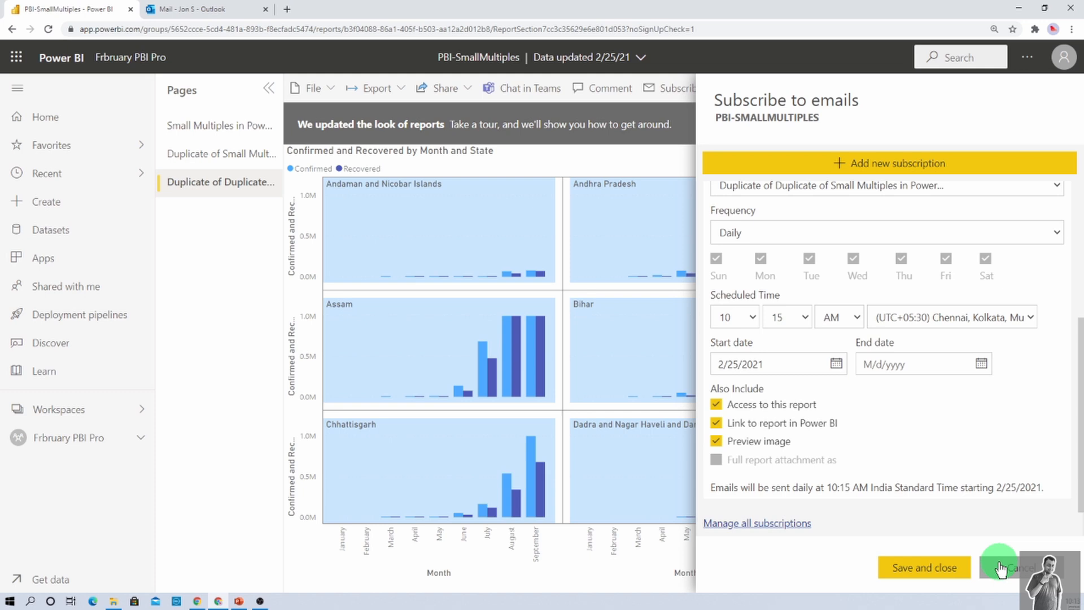
left_click(1011, 567)
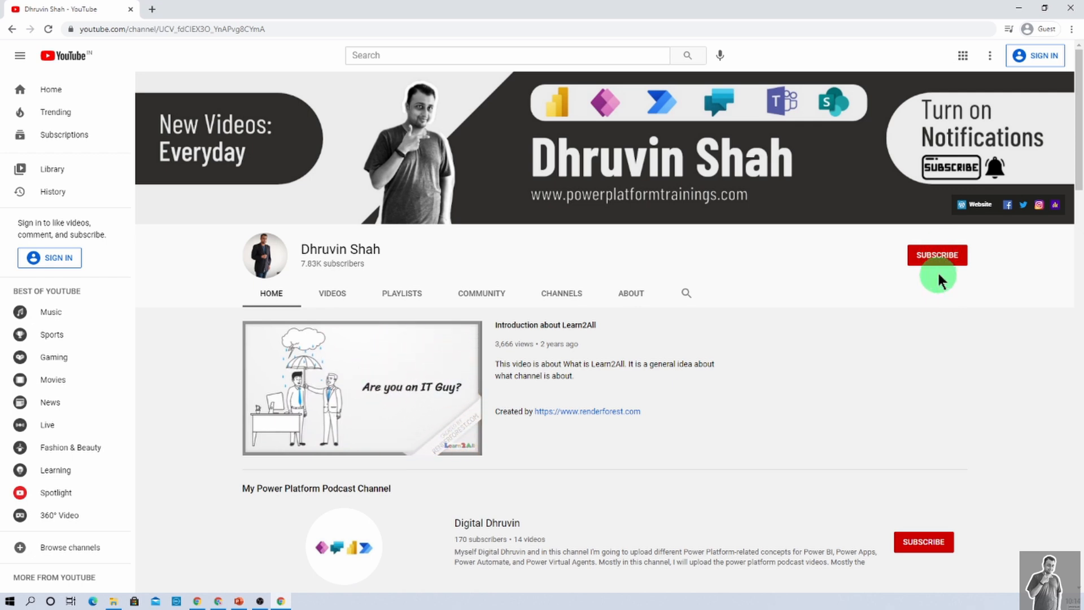
mouse_move(920, 249)
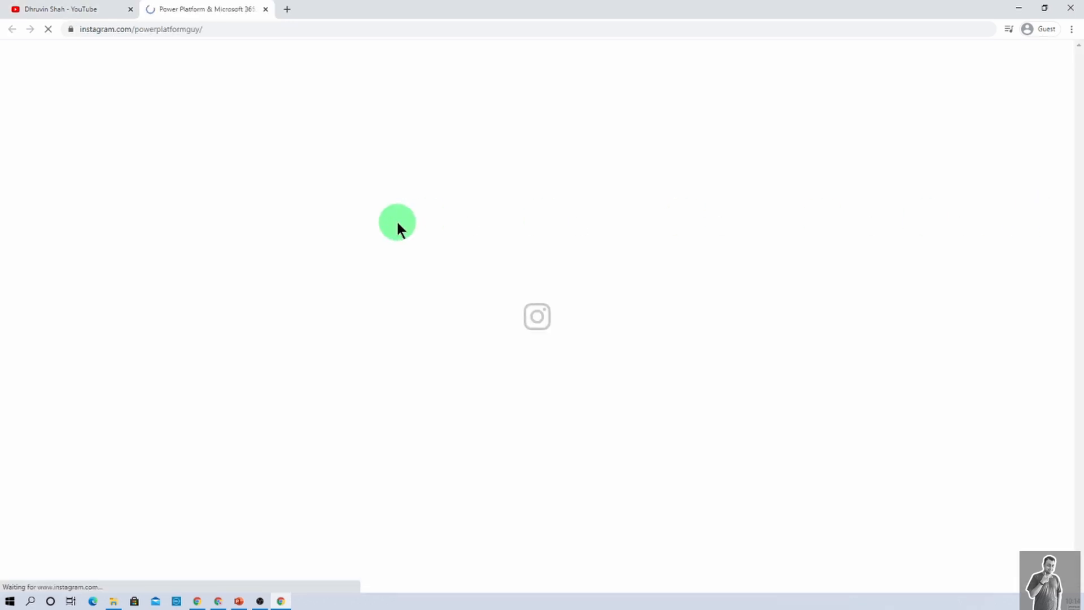
Open The Power Platform Show podcast page from the YouTube channel banner and browse the channel
left_click(62, 9)
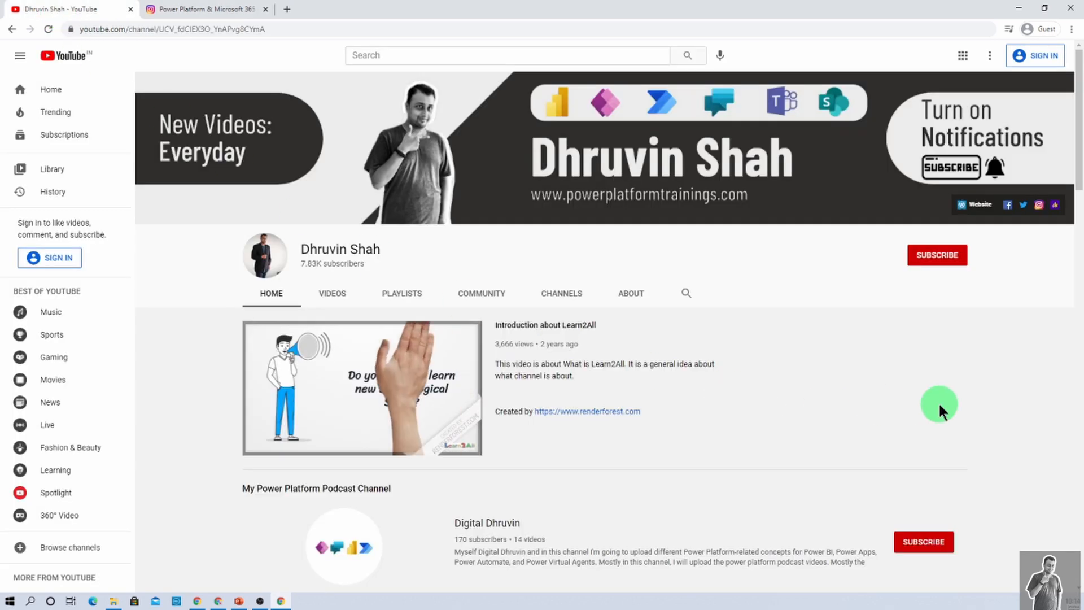
mouse_move(1053, 205)
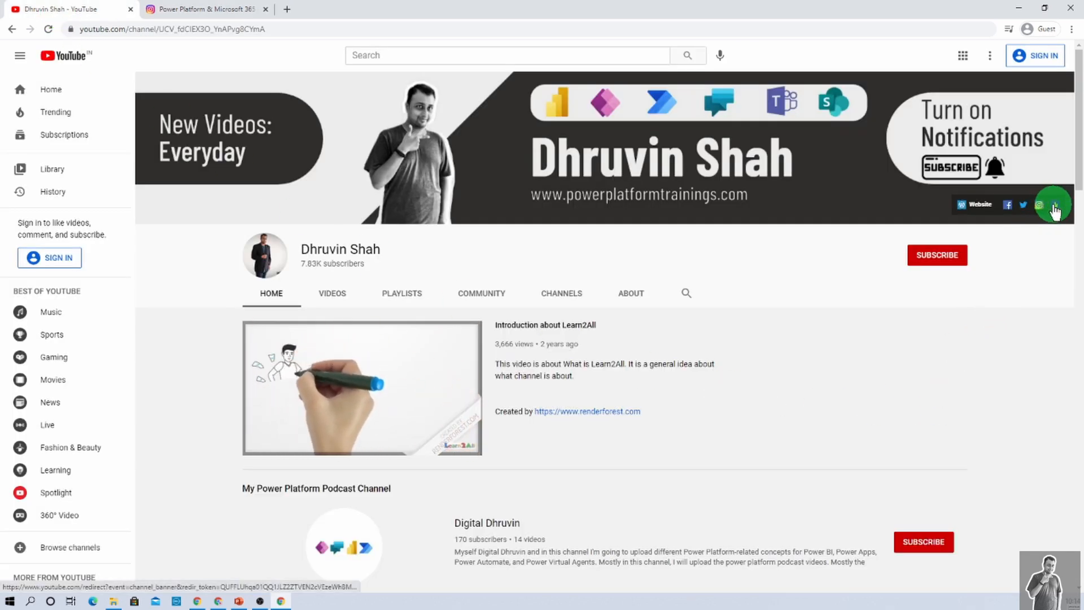
left_click(1053, 205)
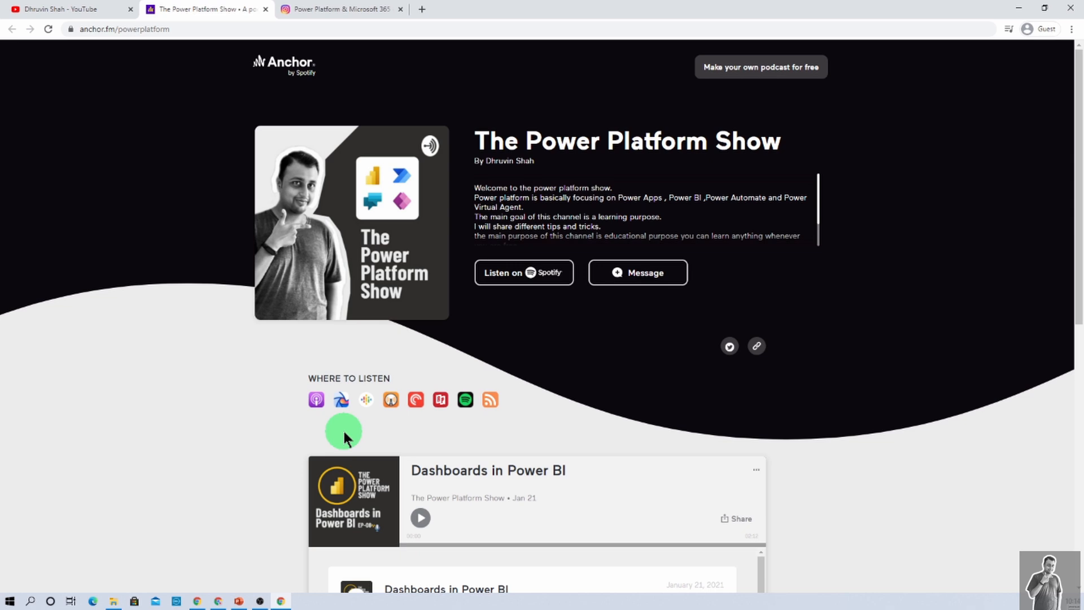
left_click(65, 9)
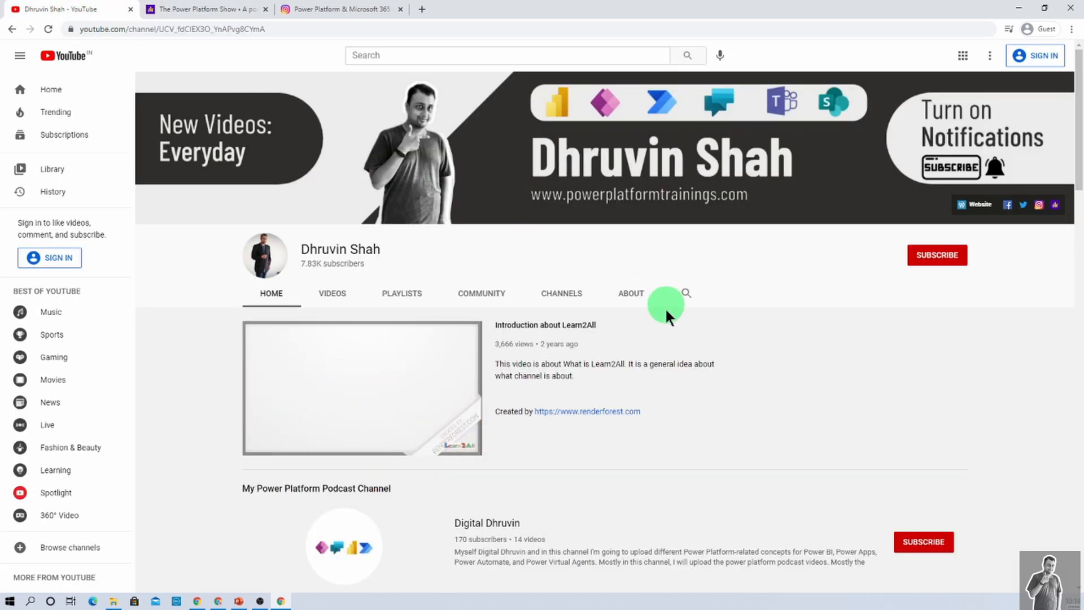
scroll("down", 3)
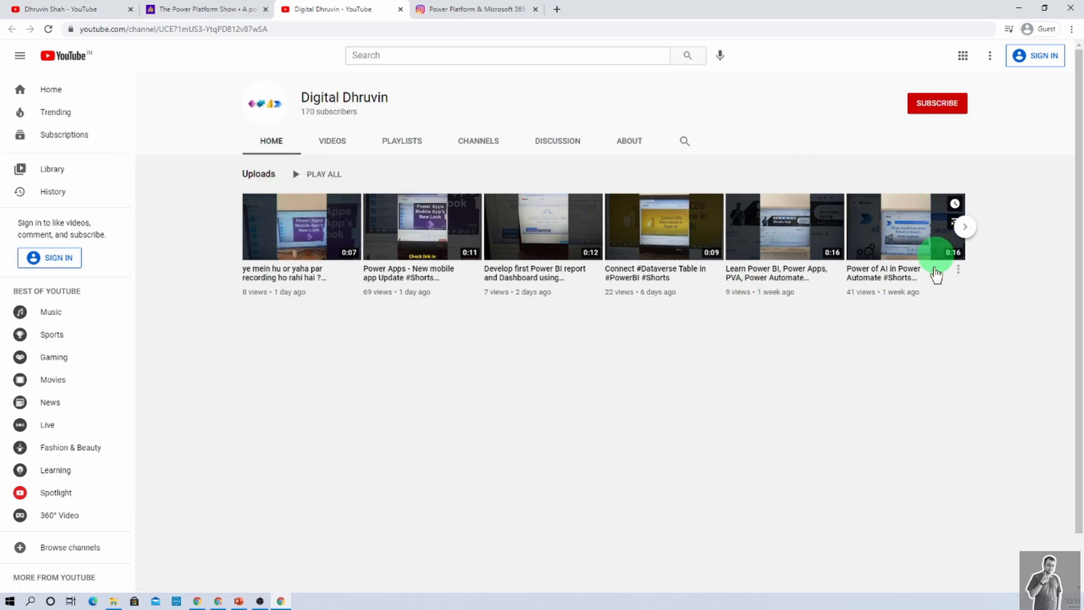
left_click(201, 9)
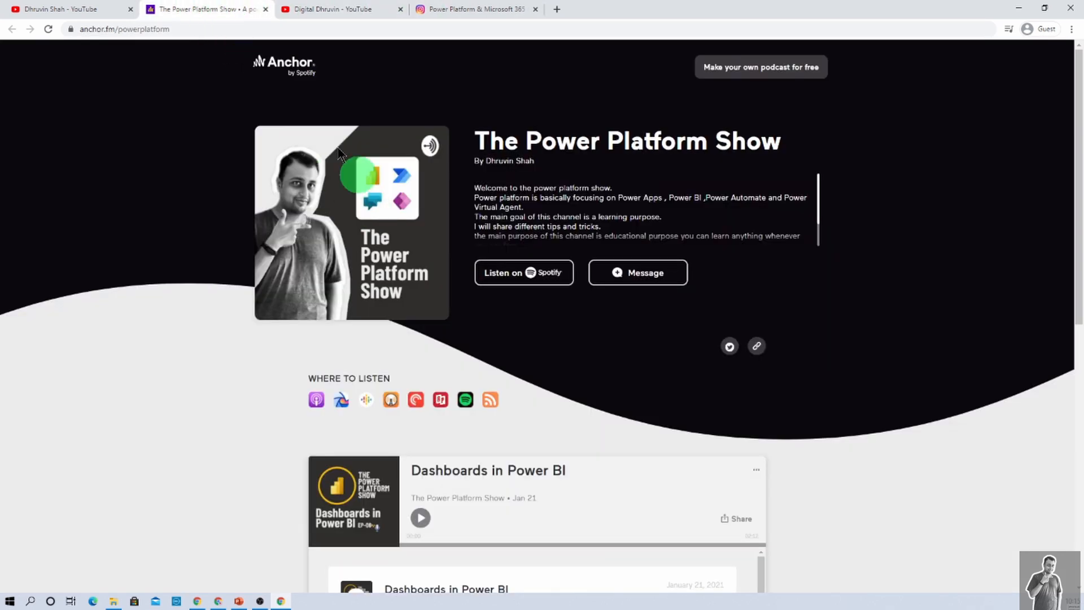